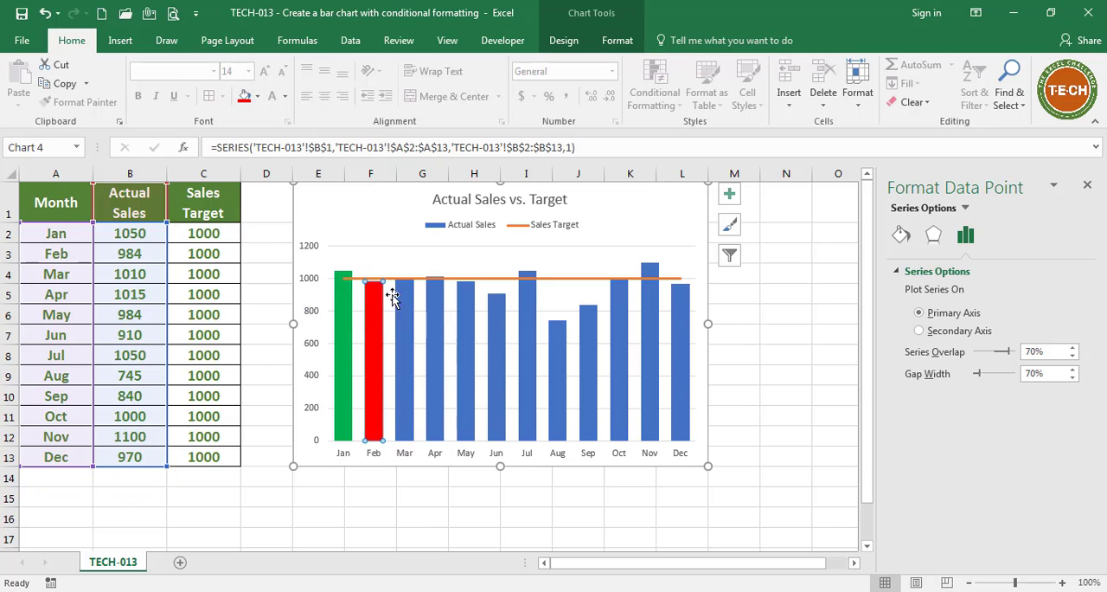
- Delete the existing manually recolored sales chart, leaving only the monthly table
left_click(260, 97)
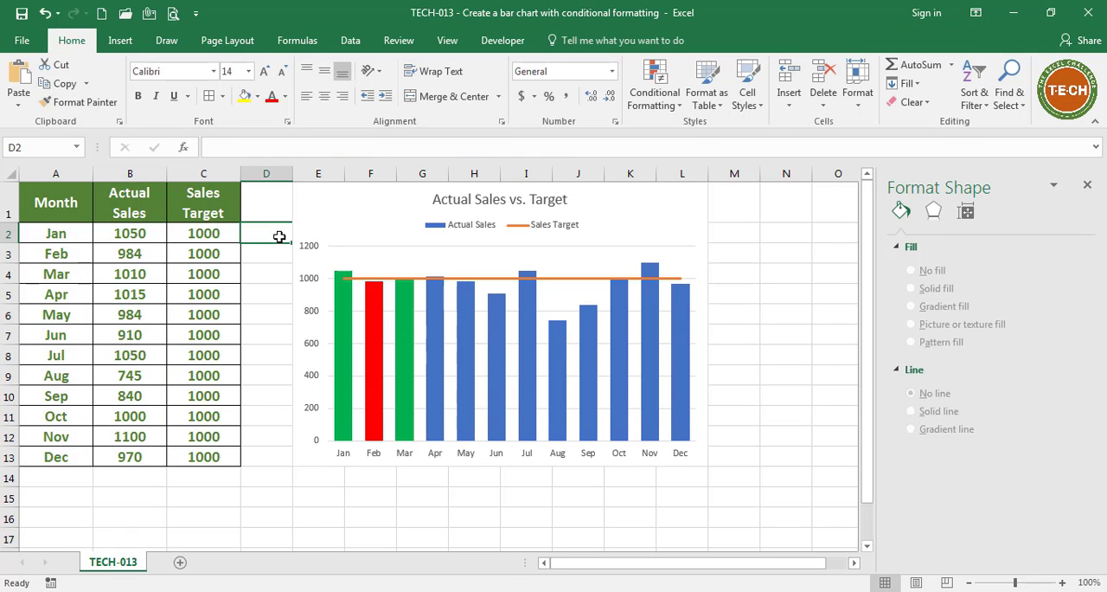
mouse_move(294, 216)
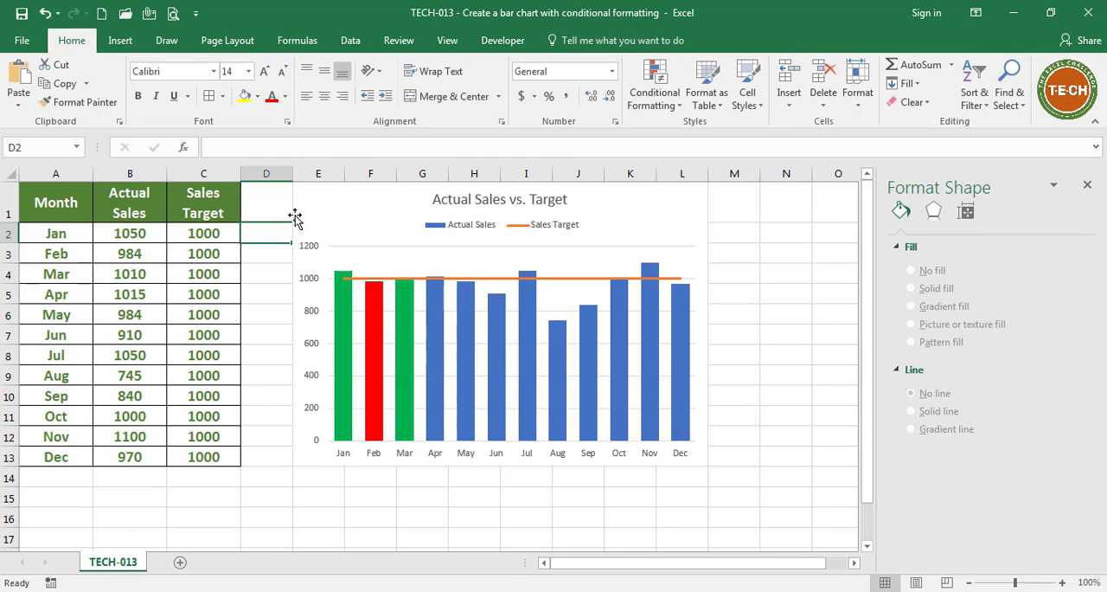
key("Delete")
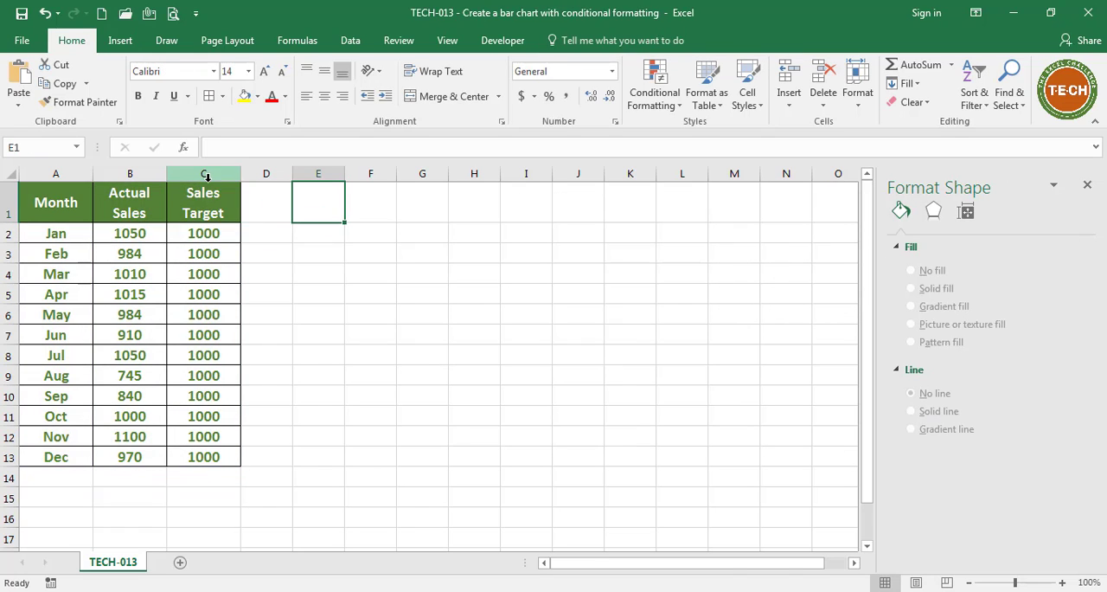
- Insert two columns before Sales Target headed Sales (target met) and Sales (target not met)
right_click(204, 173)
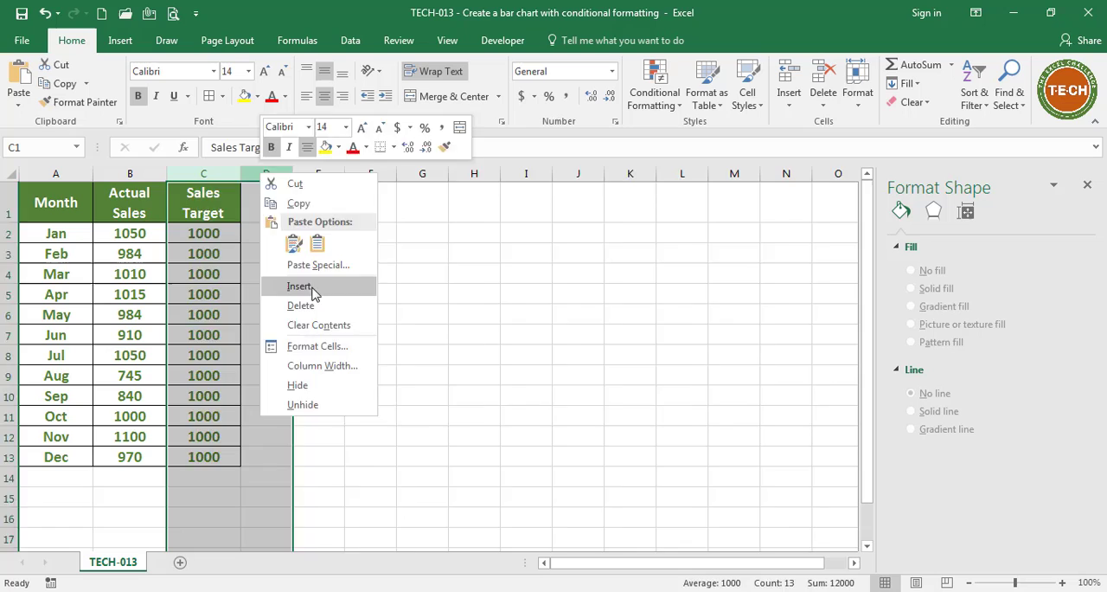
left_click(299, 286)
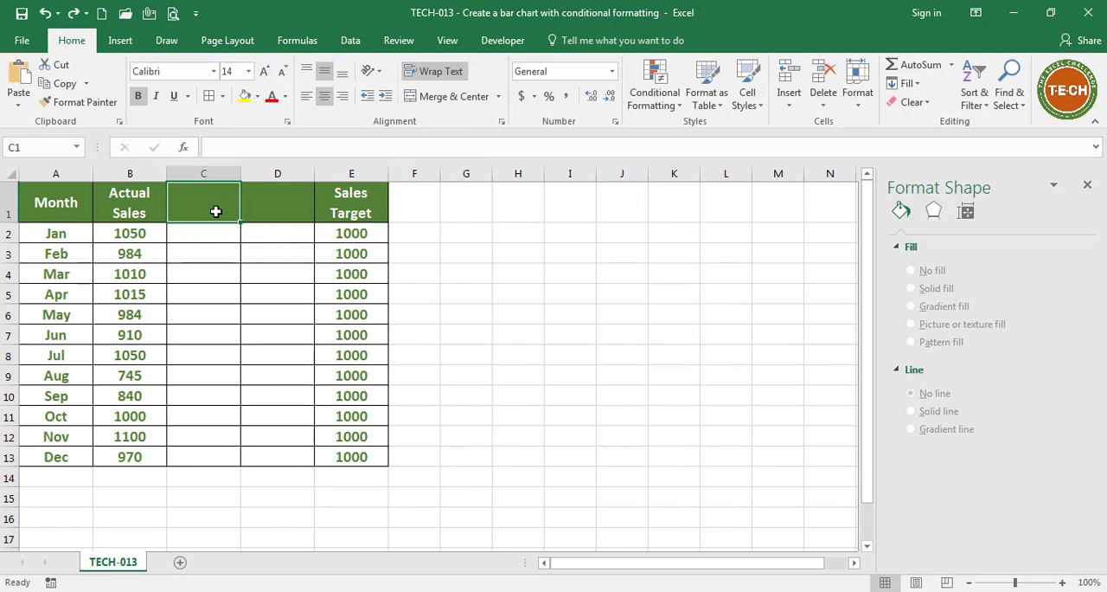
type("Sales (")
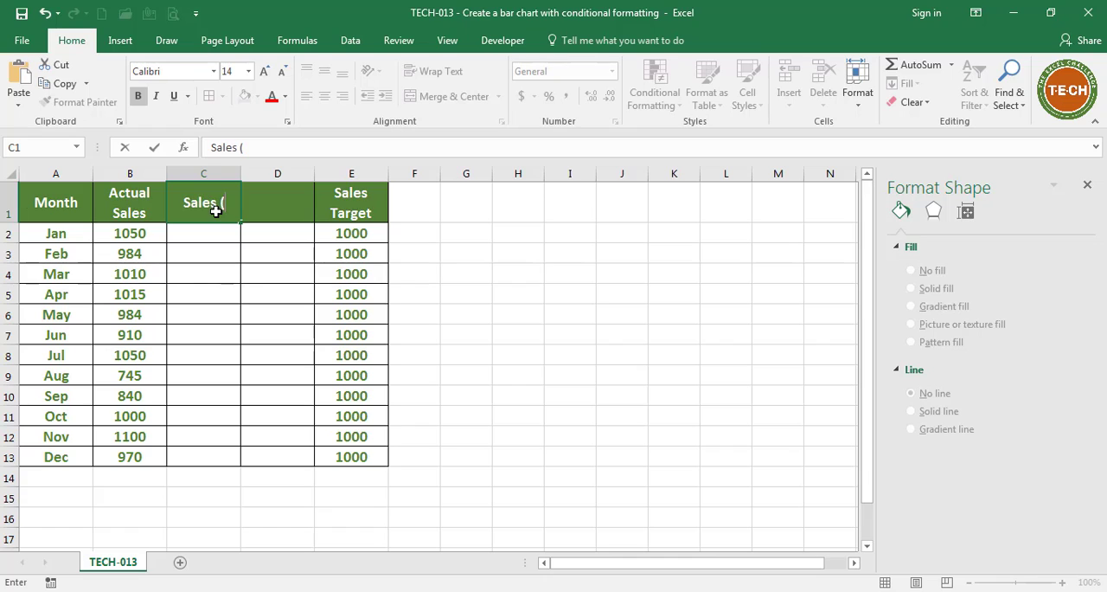
type("target met")
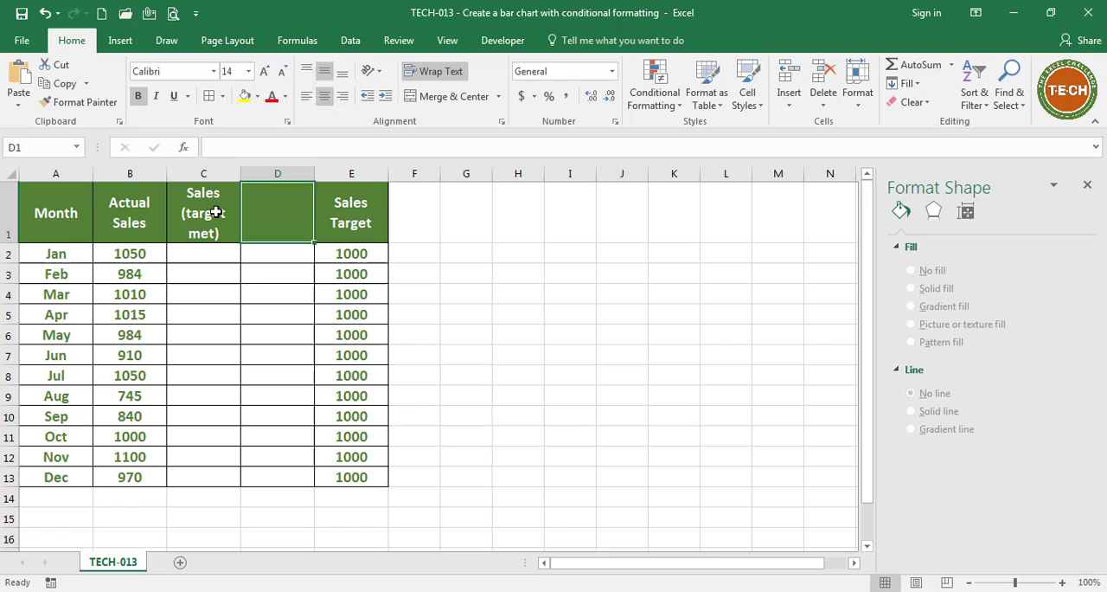
type("Sales (t")
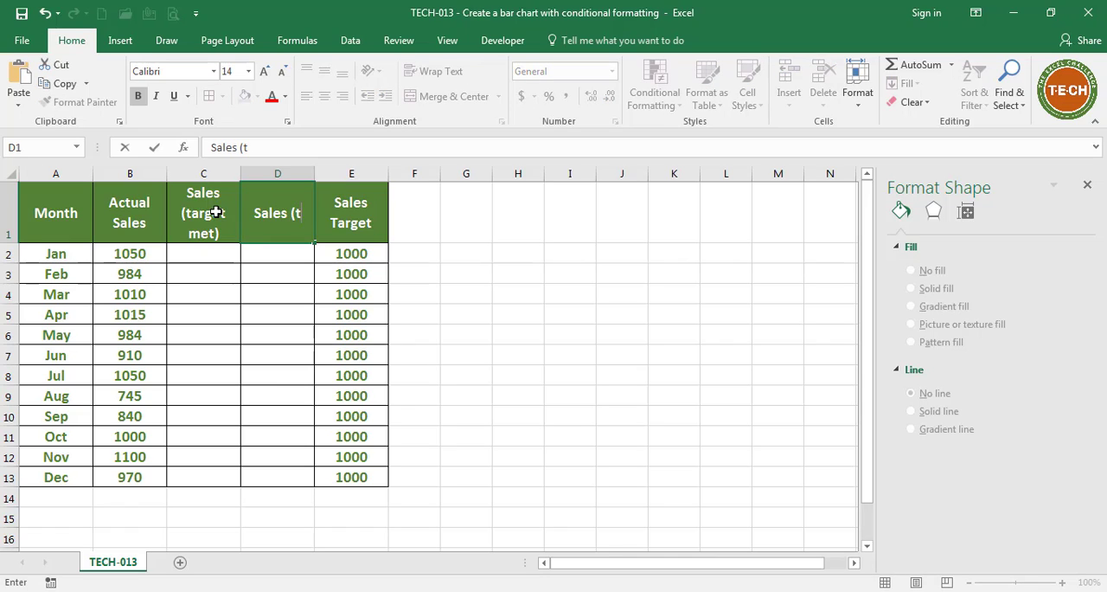
type("arget not met")
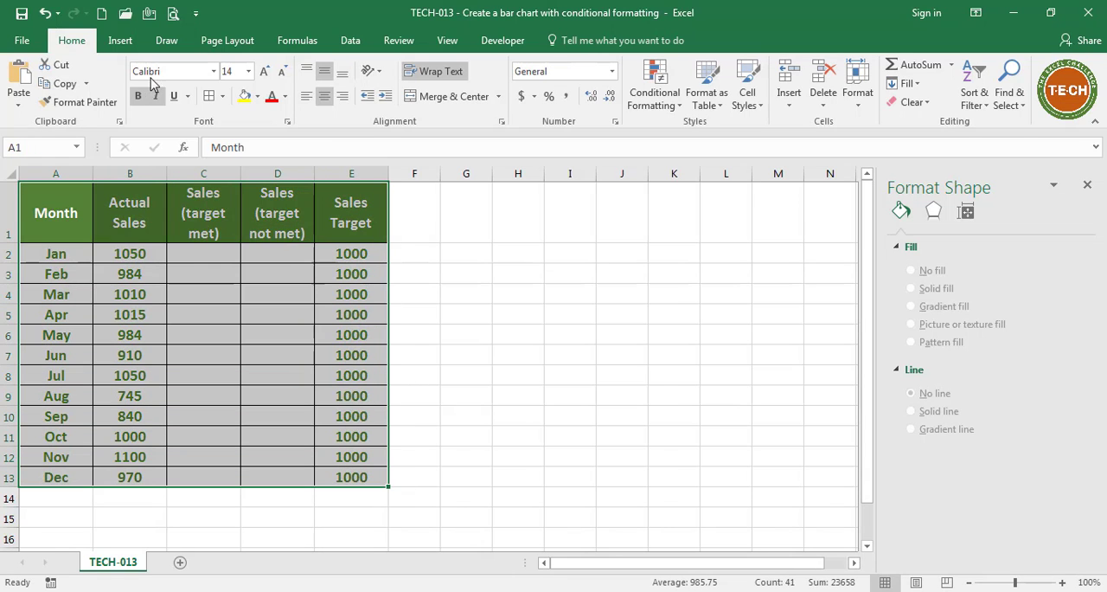
- Create a clustered column chart from the table and enter sample figures such as 850 under Sales (target met)
left_click(519, 68)
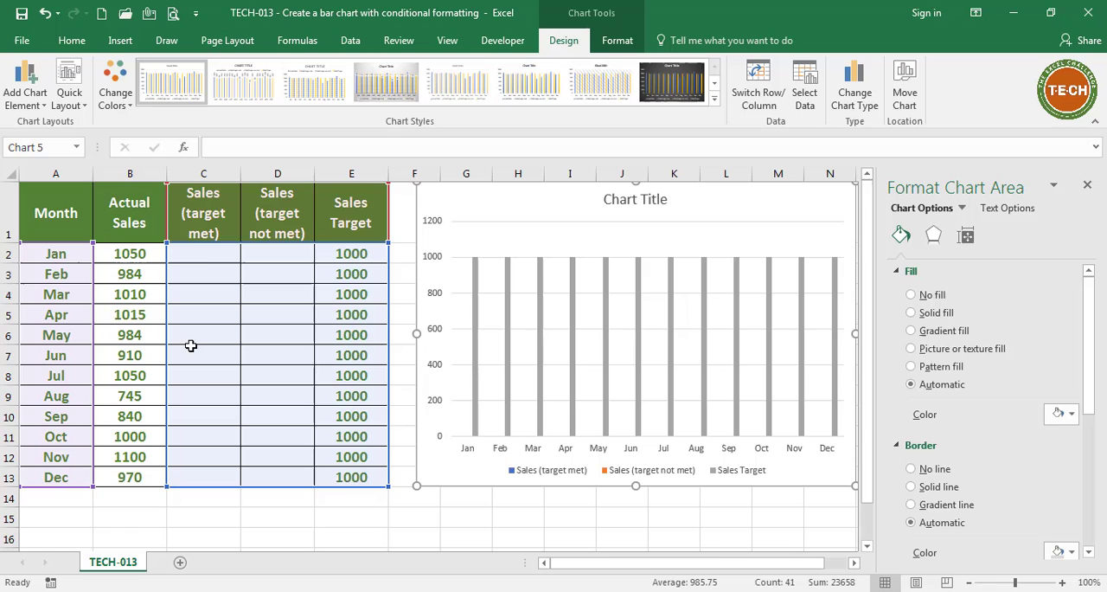
left_click(205, 274)
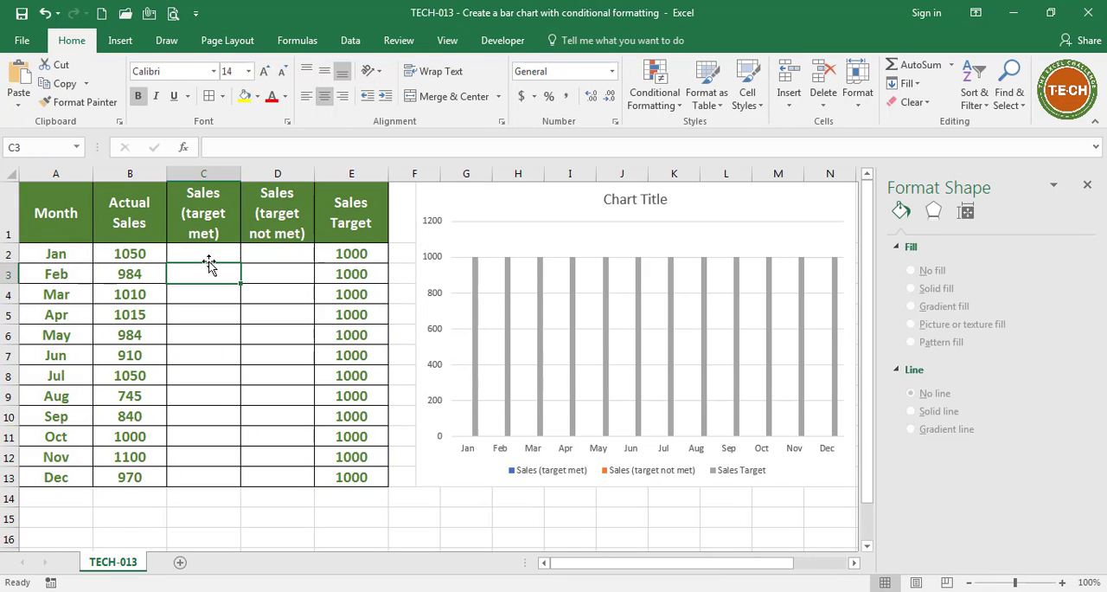
left_click(204, 253)
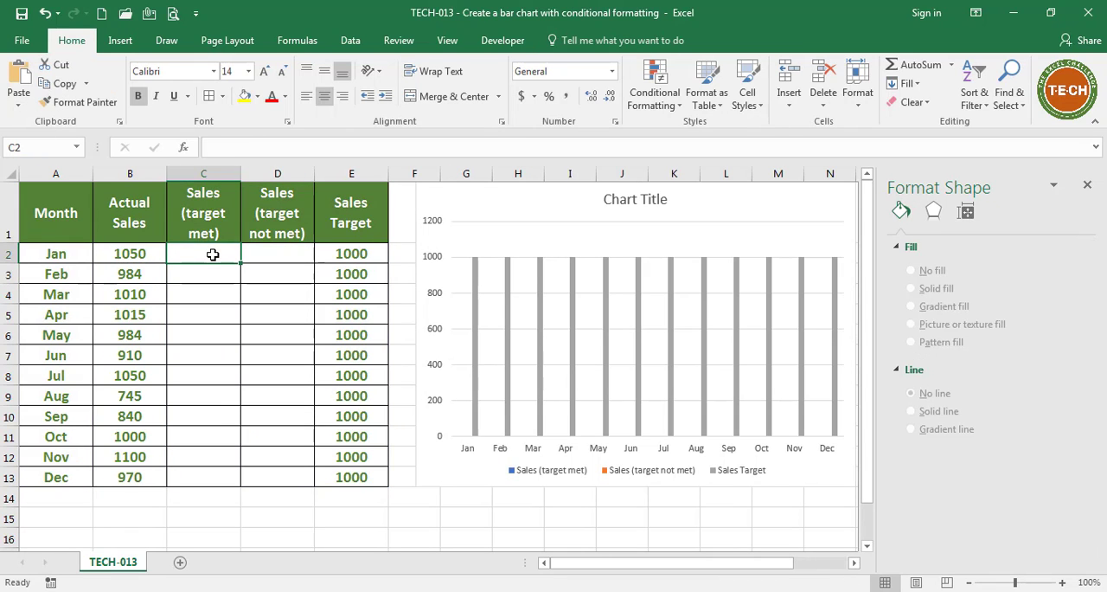
key("Enter")
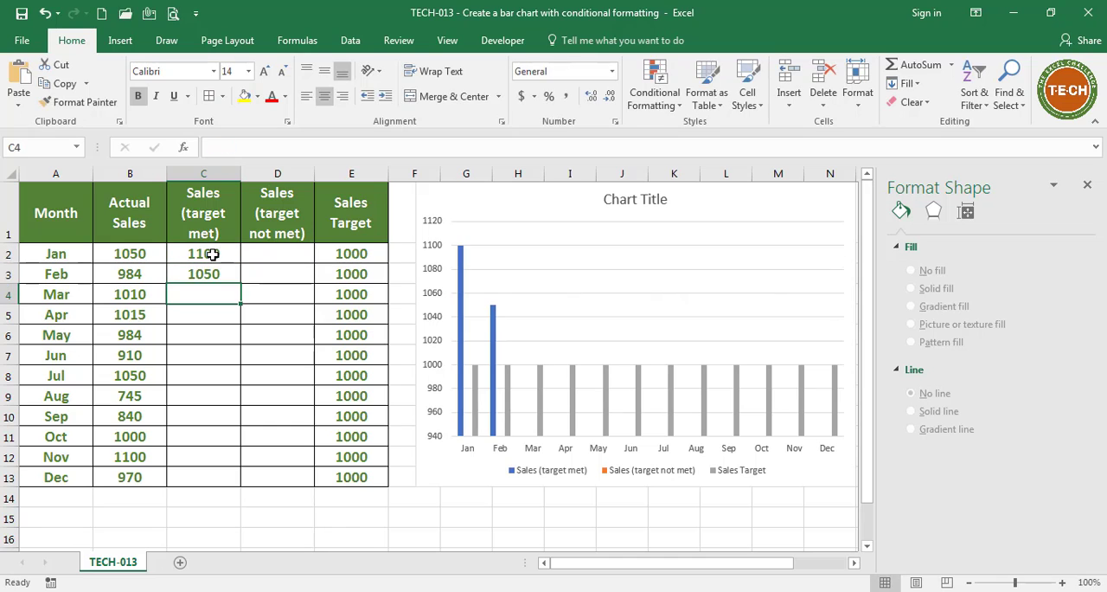
type("850")
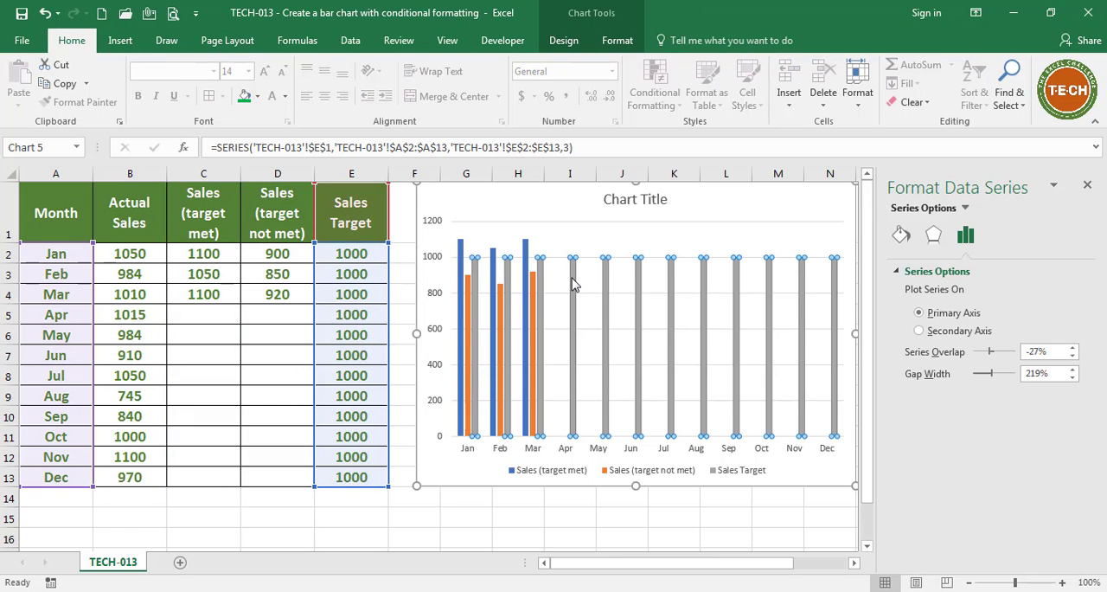
- Show the Sales Target series as a 2-D line across the columns
left_click(117, 42)
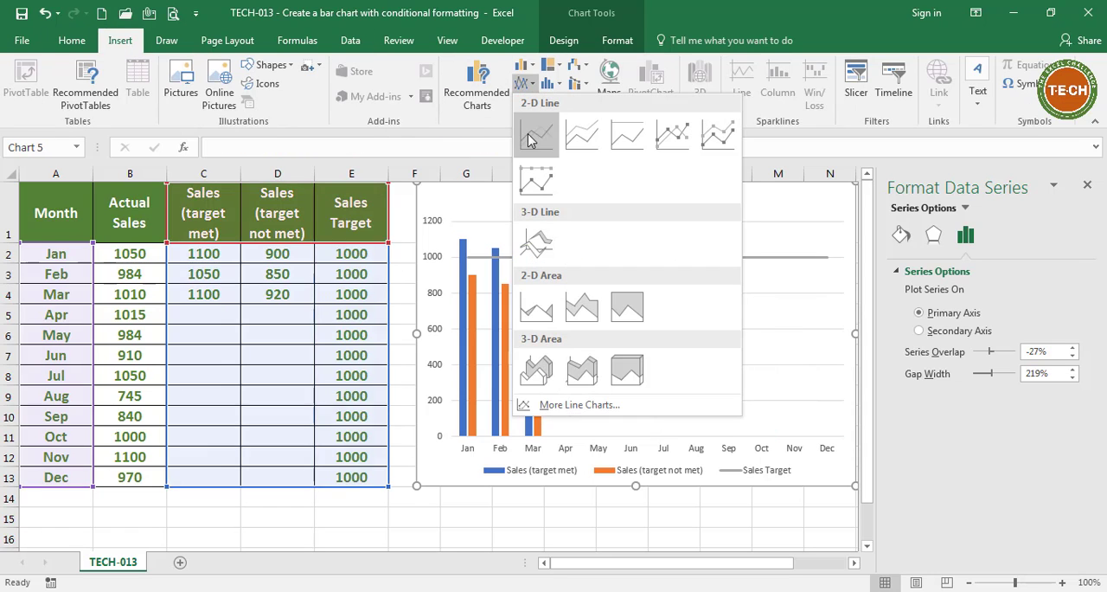
left_click(535, 135)
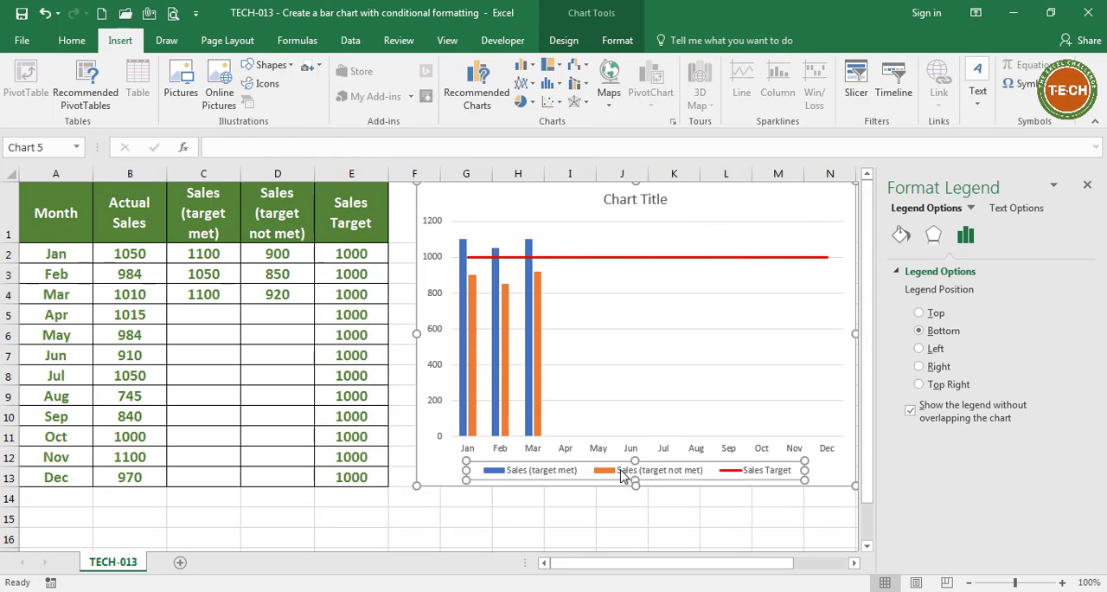
left_click(565, 40)
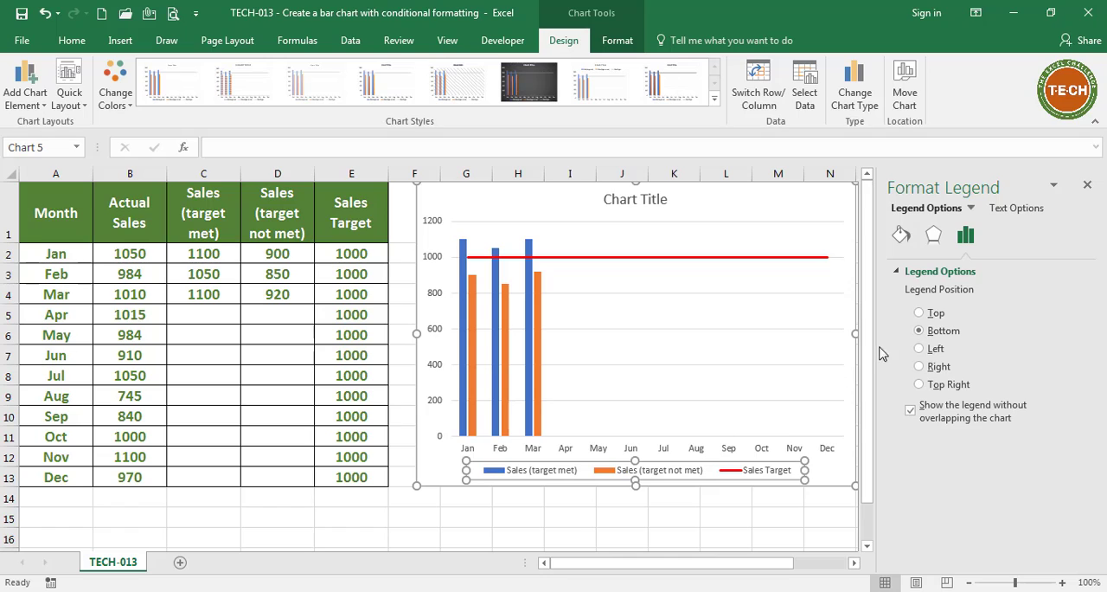
- Move the legend to the top of the chart and select the title for renaming
left_click(919, 311)
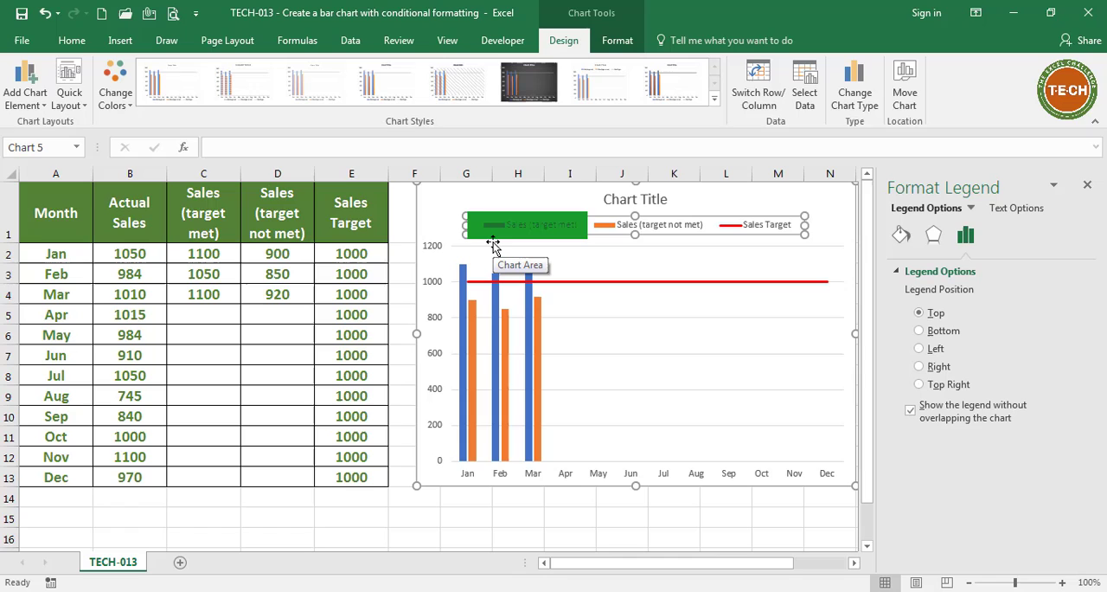
left_click(651, 225)
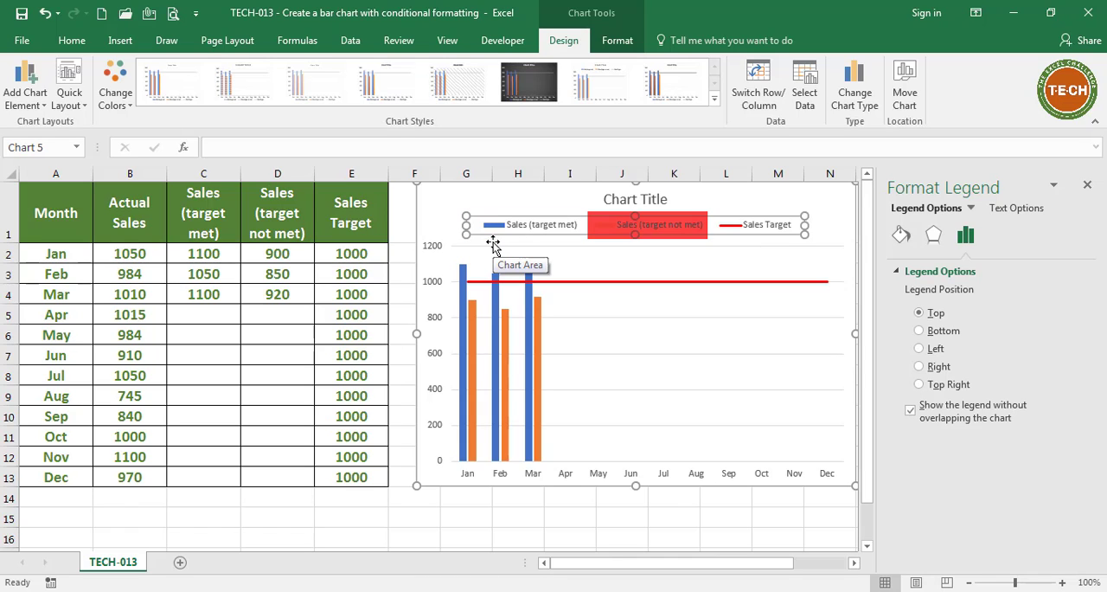
left_click(635, 199)
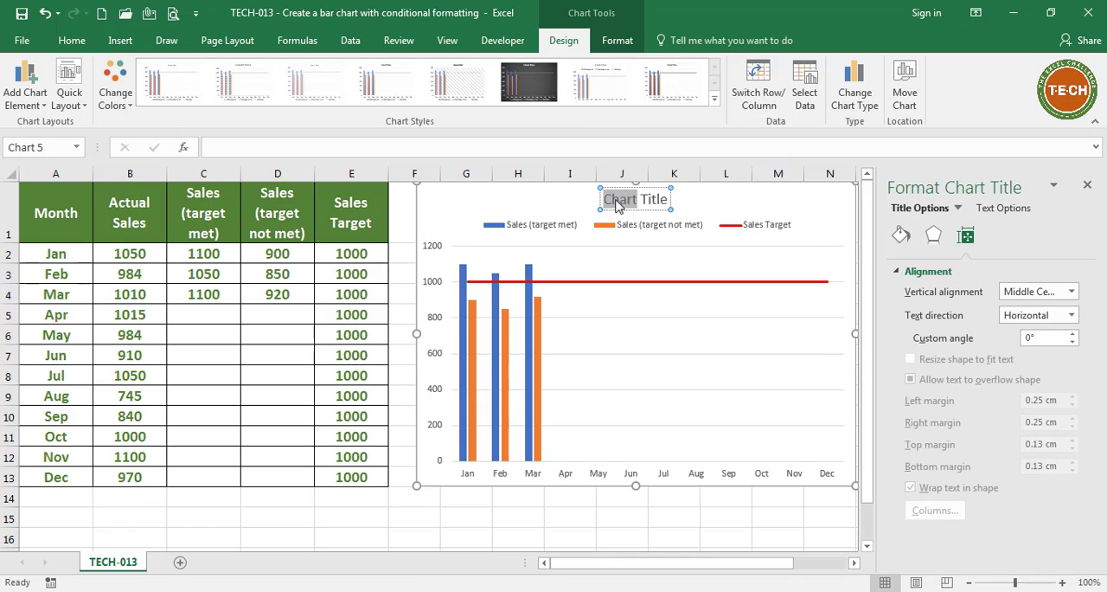
- Title the chart Actual Sales vs. Target
type("Actual Sales vs. Target")
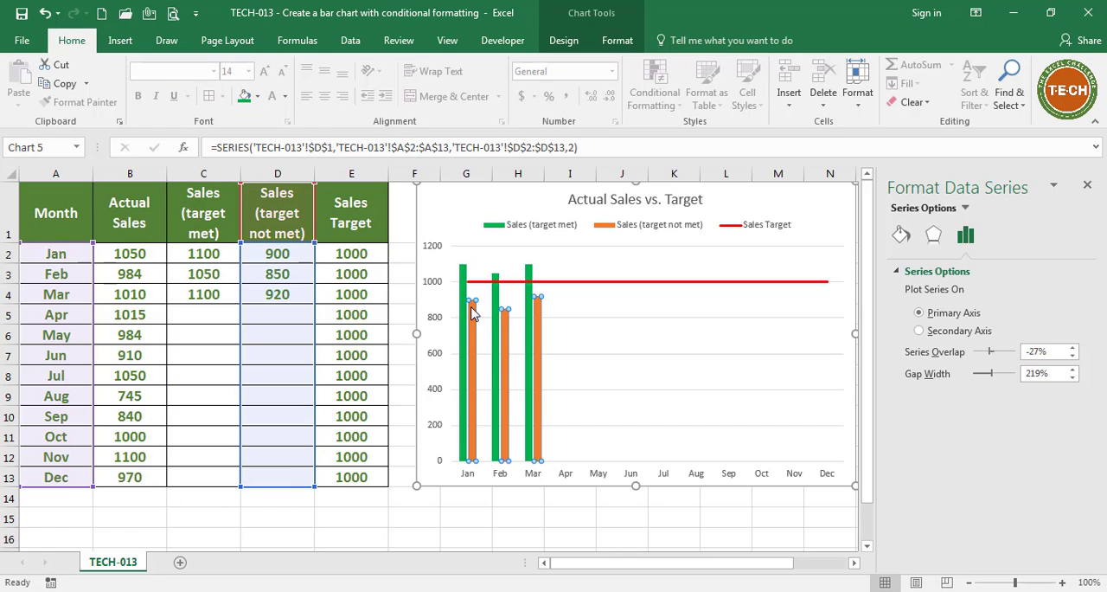
mouse_move(291, 130)
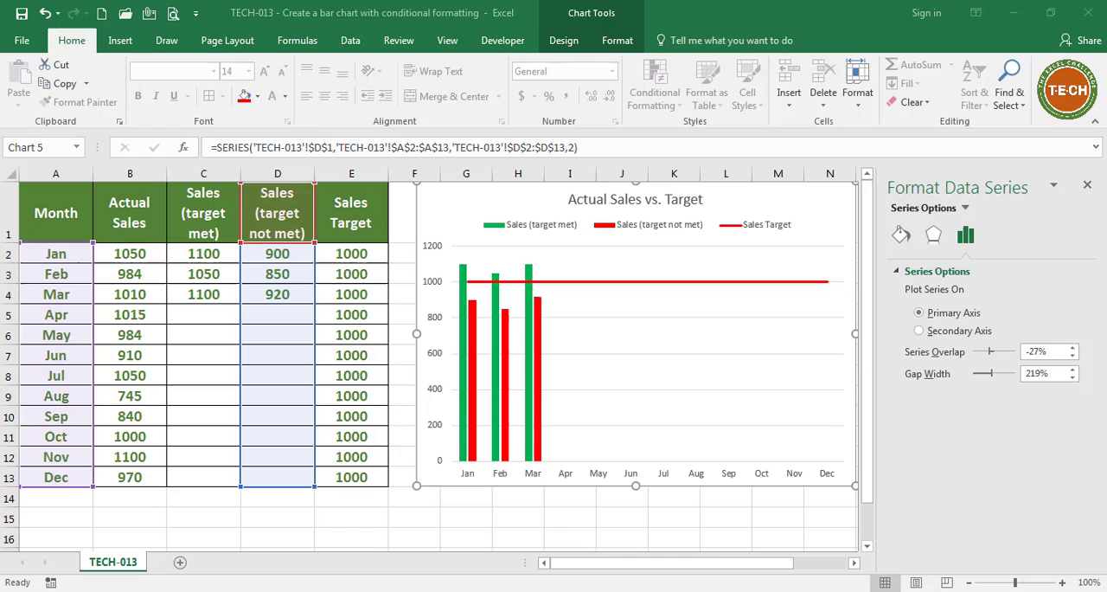
mouse_move(528, 373)
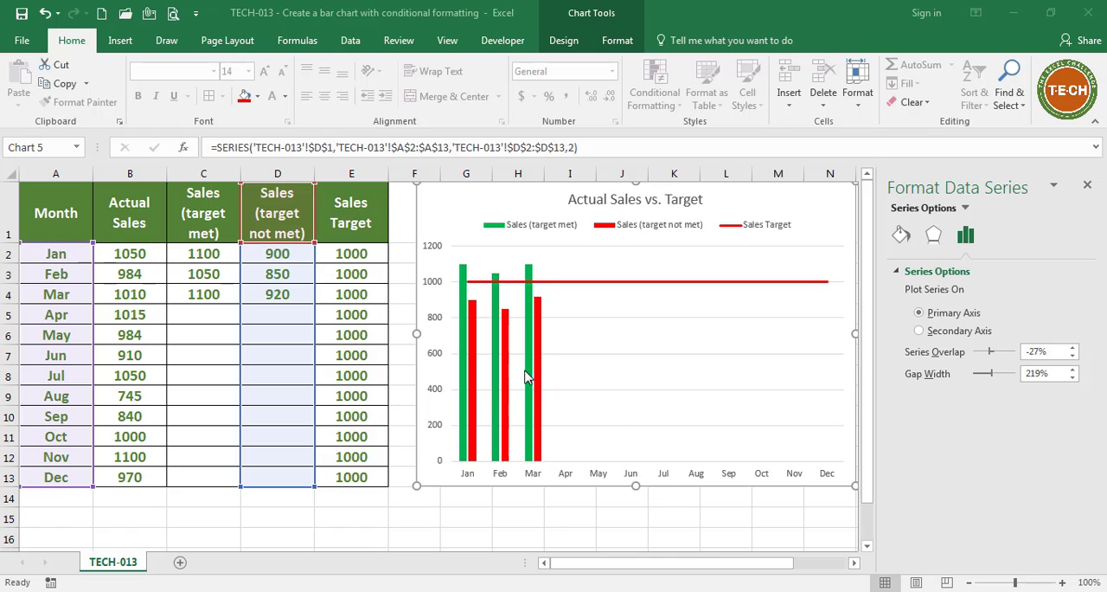
mouse_move(499, 355)
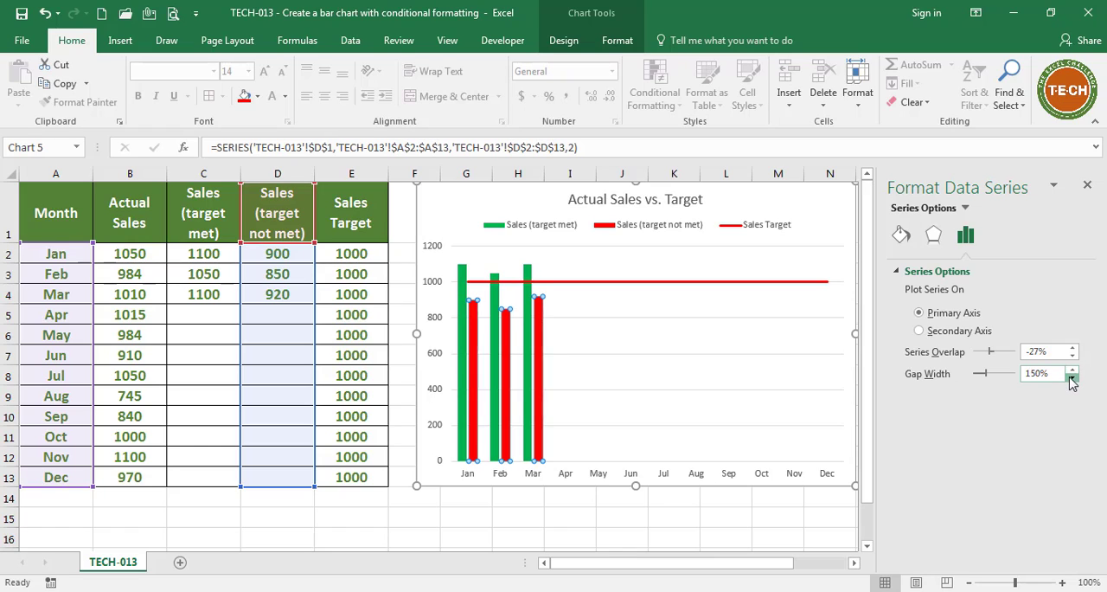
- Reduce Gap Width to 70% and adjust Series Overlap so the columns are wider
left_click(1073, 379)
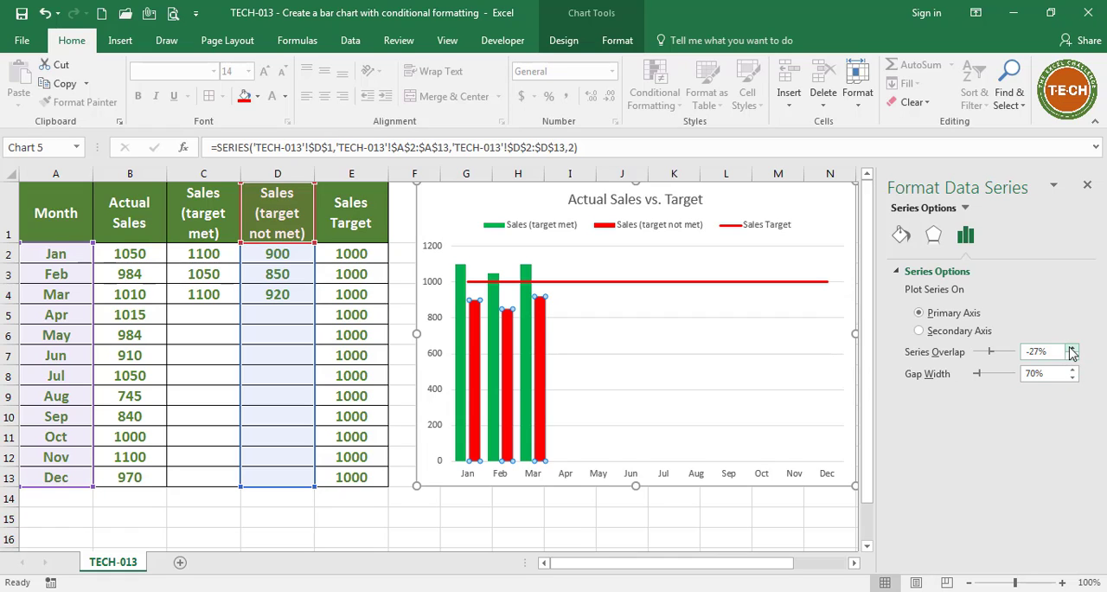
left_click(1078, 346)
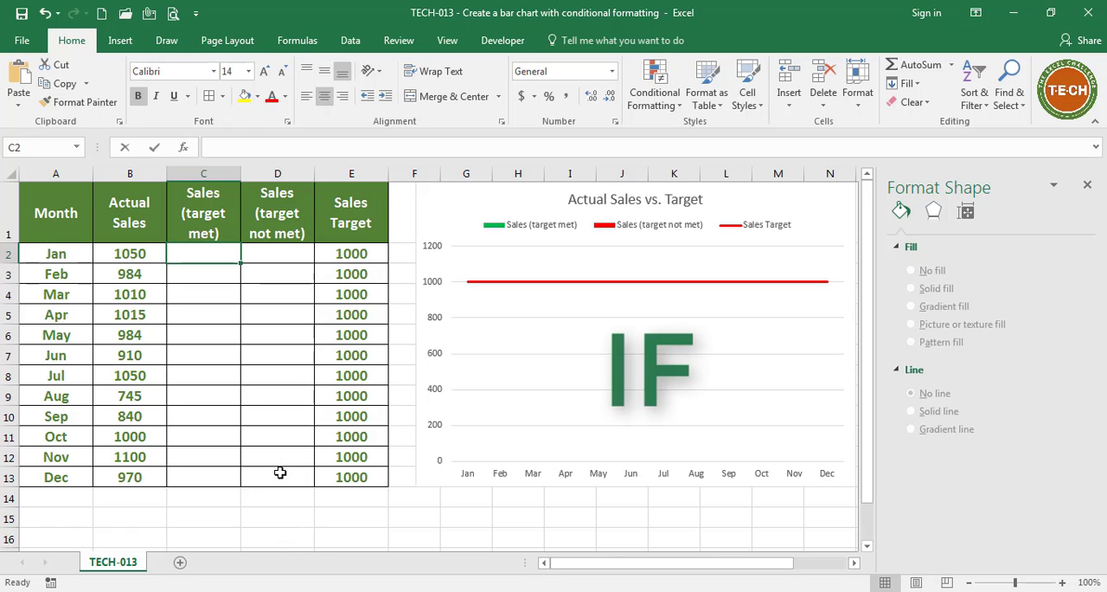
- Enter =IF(B2>=E2,B2,"") in C2 so January's 1050 sales show as a green bar
type("=if(")
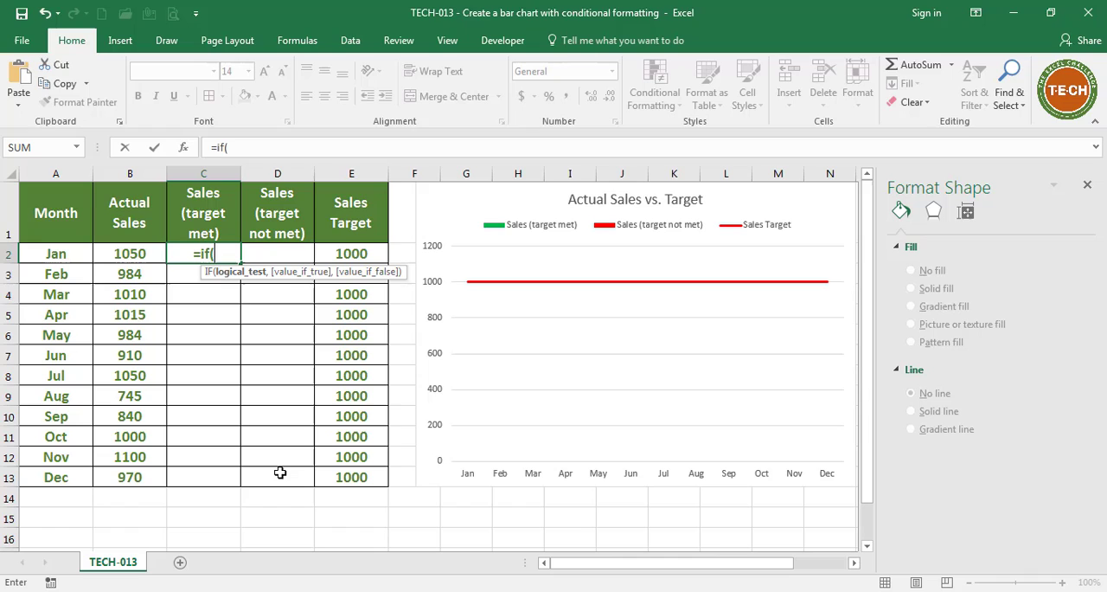
mouse_move(260, 419)
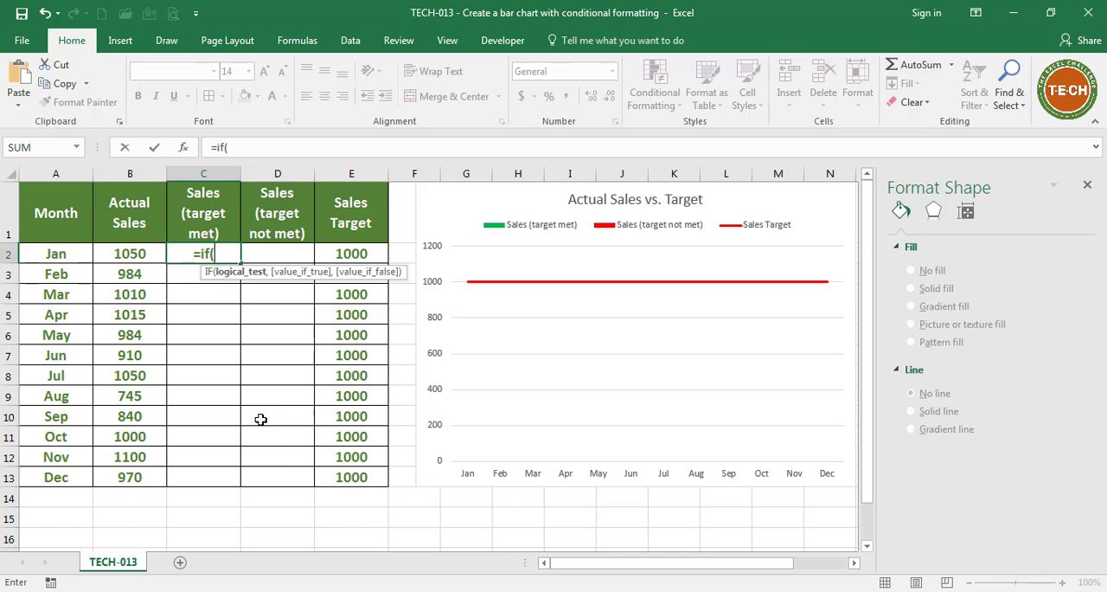
left_click(128, 252)
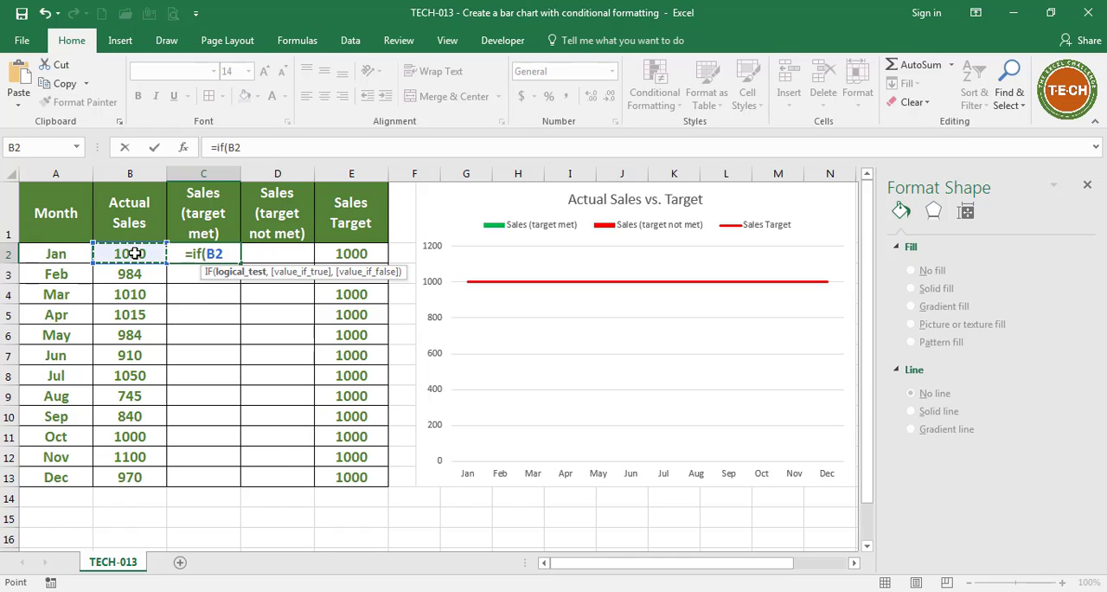
type(">")
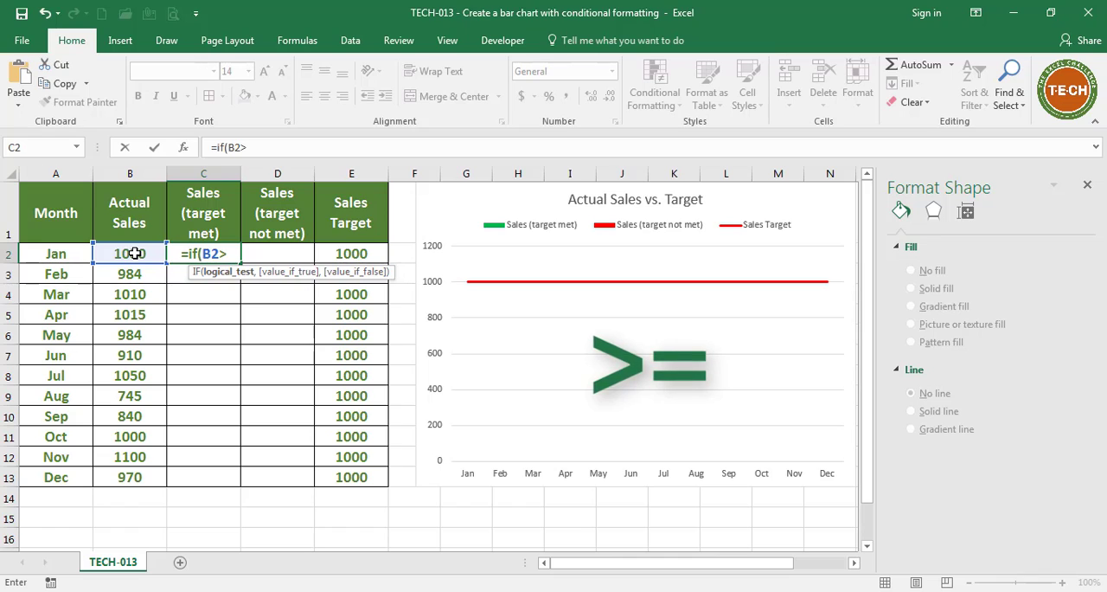
left_click(349, 253)
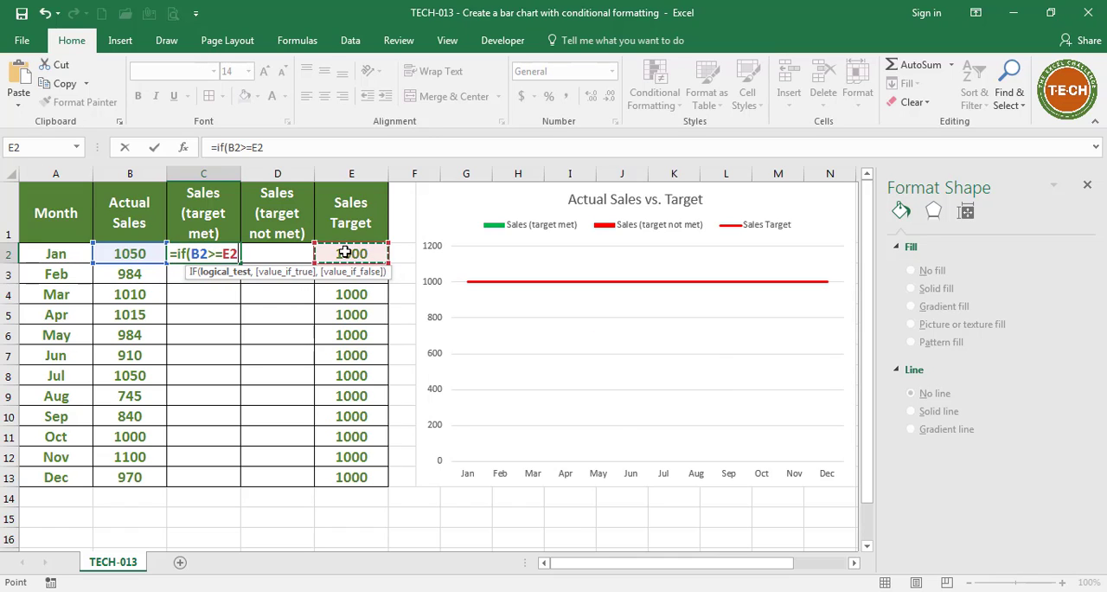
type(",")
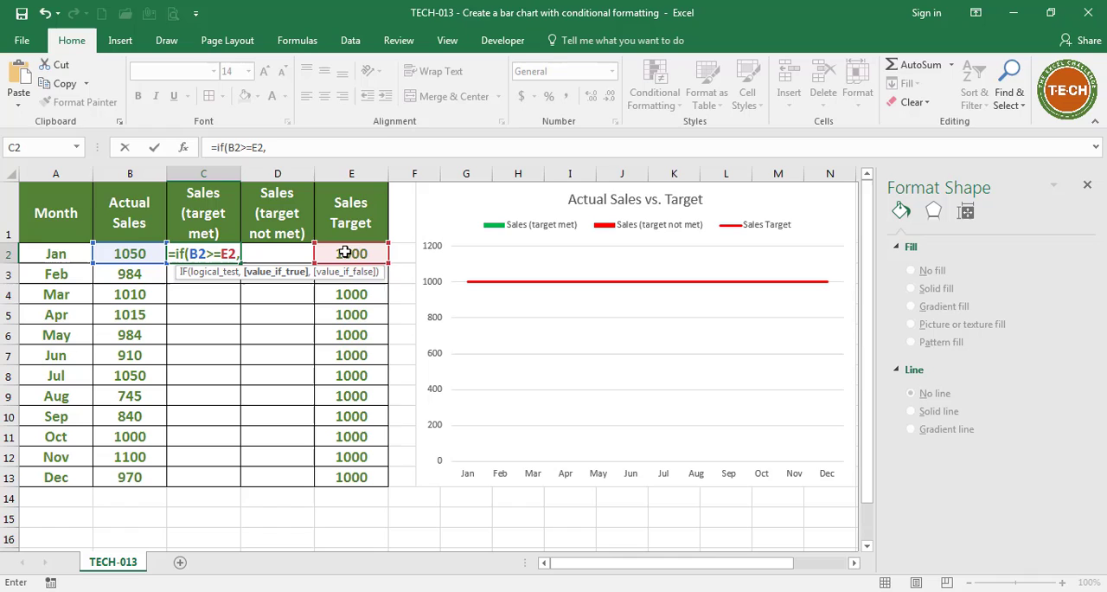
mouse_move(139, 252)
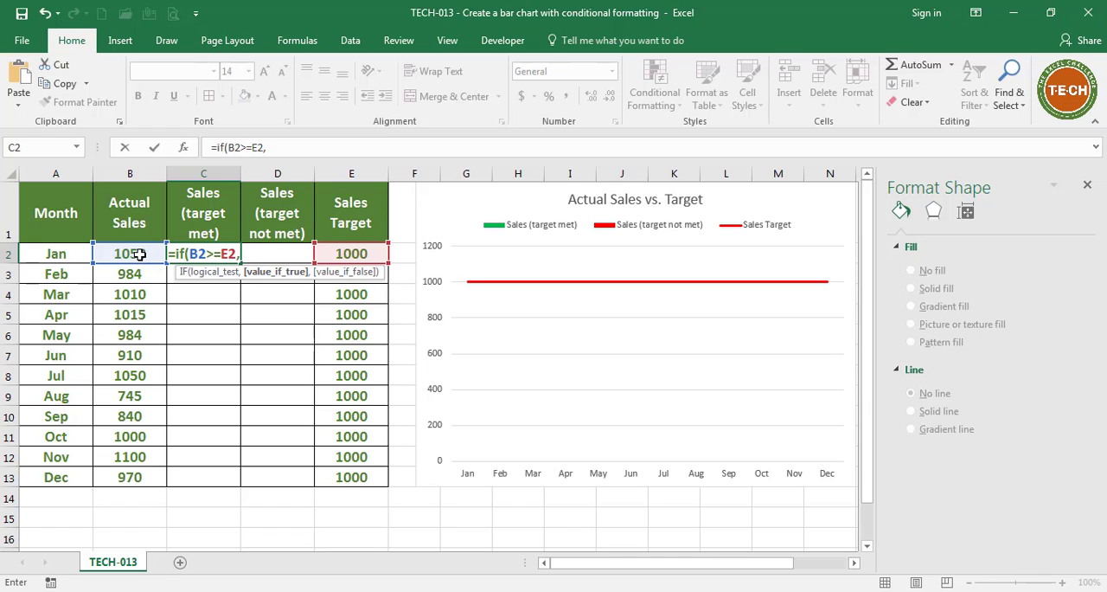
type("B2,")
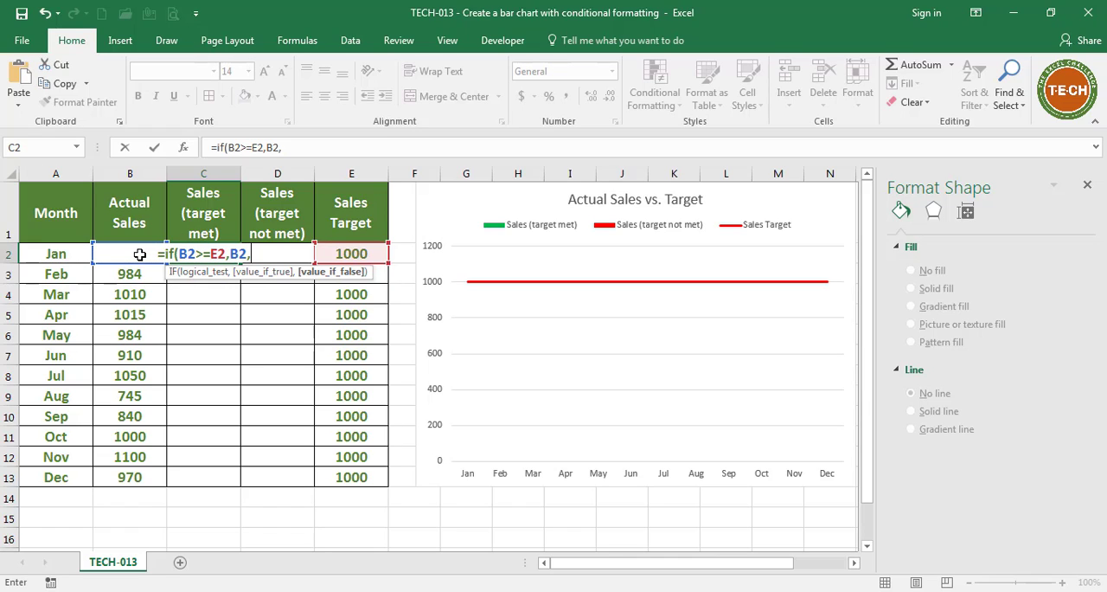
type("\"\")")
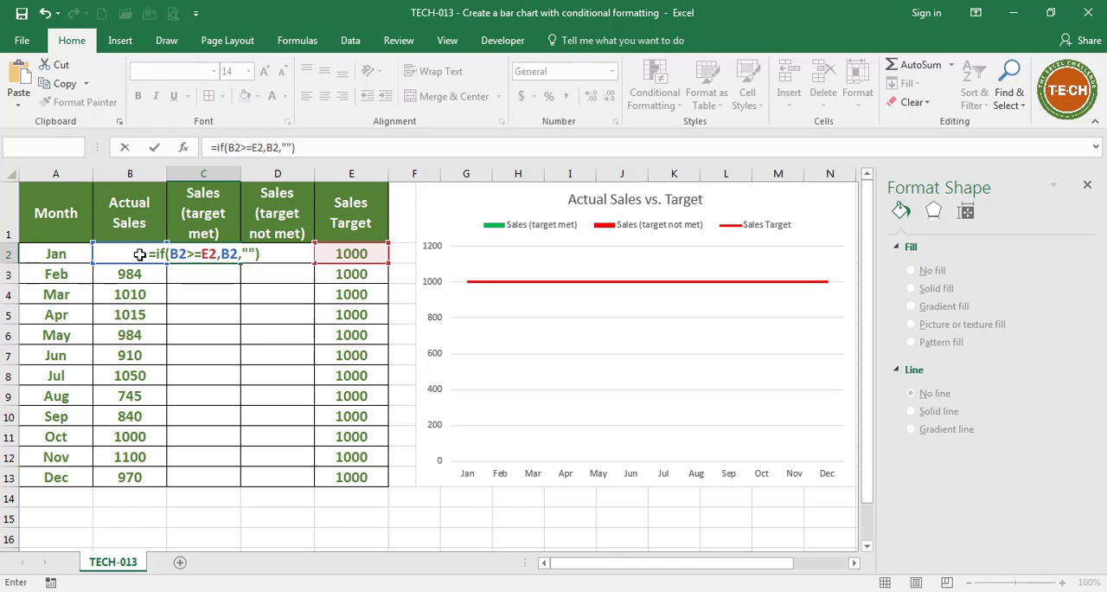
key("Enter")
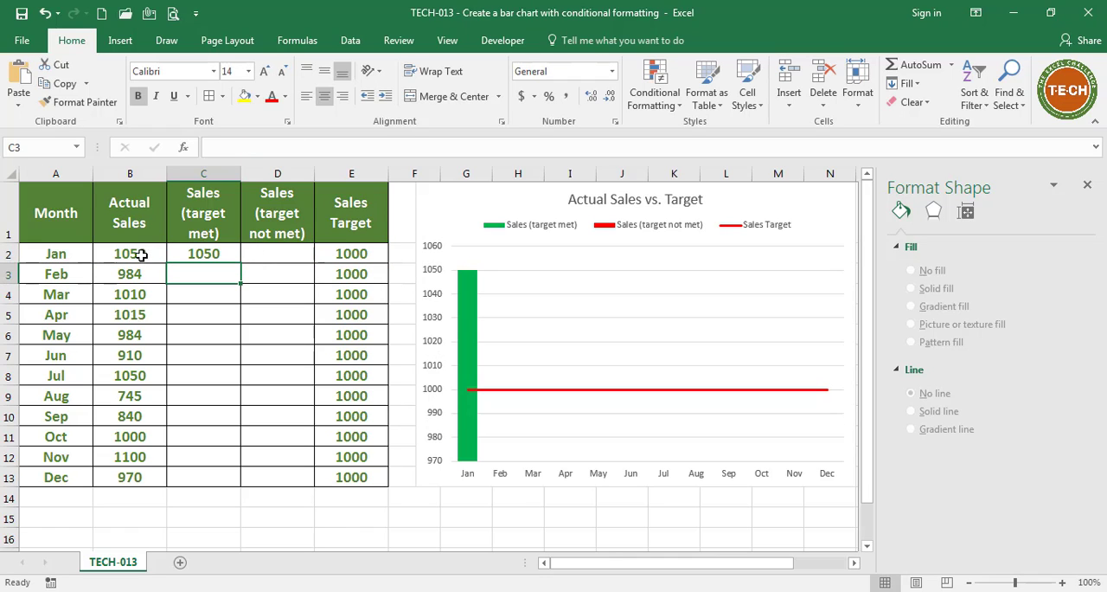
- Move to January's Sales (target not met) cell D2
left_click(205, 252)
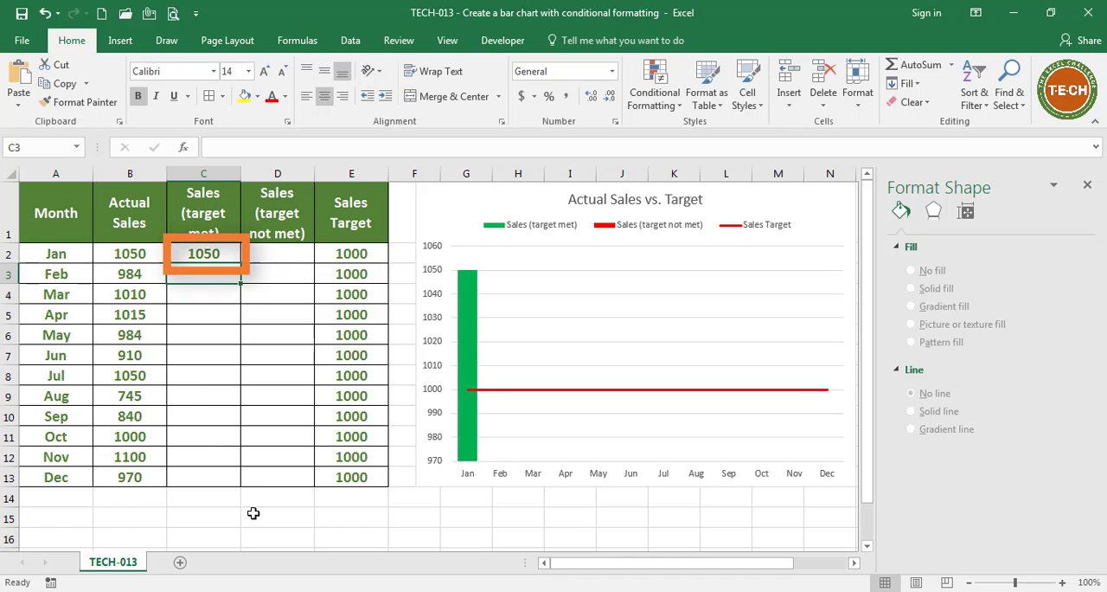
mouse_move(211, 507)
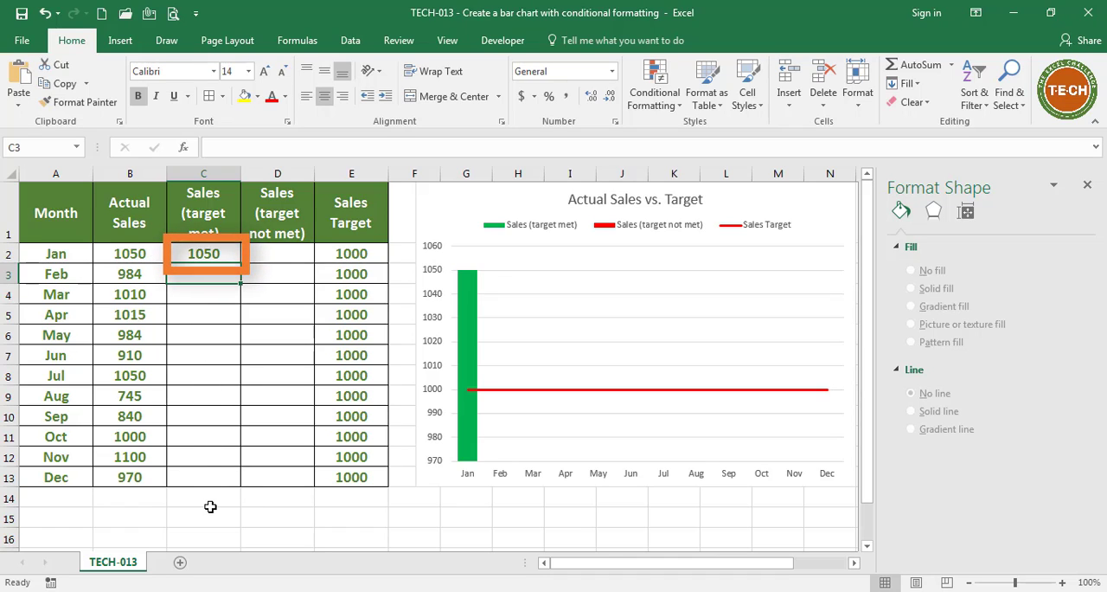
left_click(277, 253)
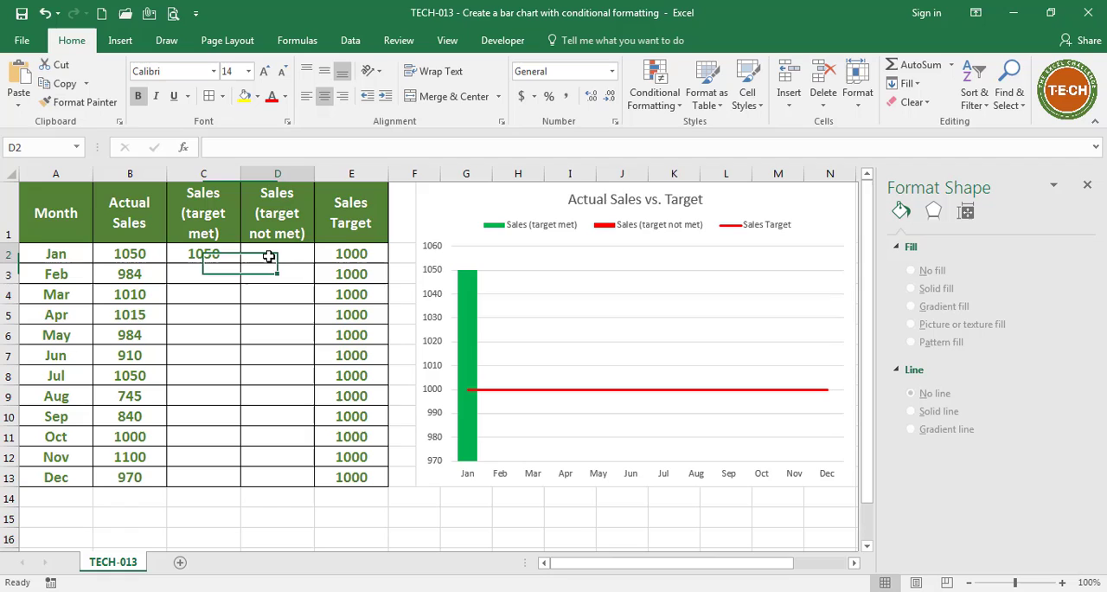
- Enter =IF(B2<E2,B2,"") in D2, which stays blank since January beat its target
left_click(277, 252)
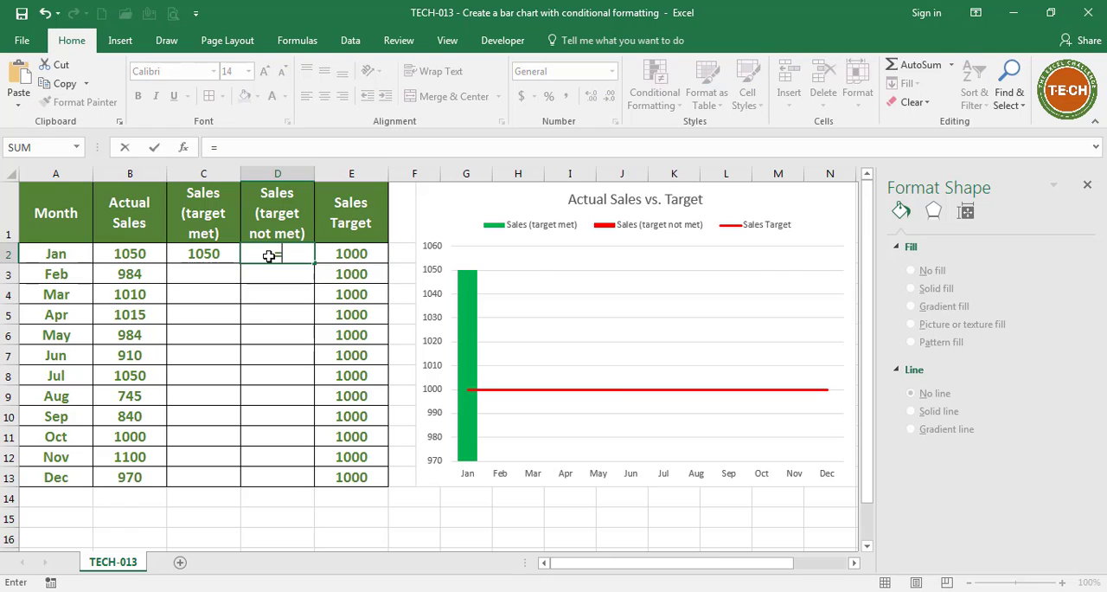
type("=if(B2<")
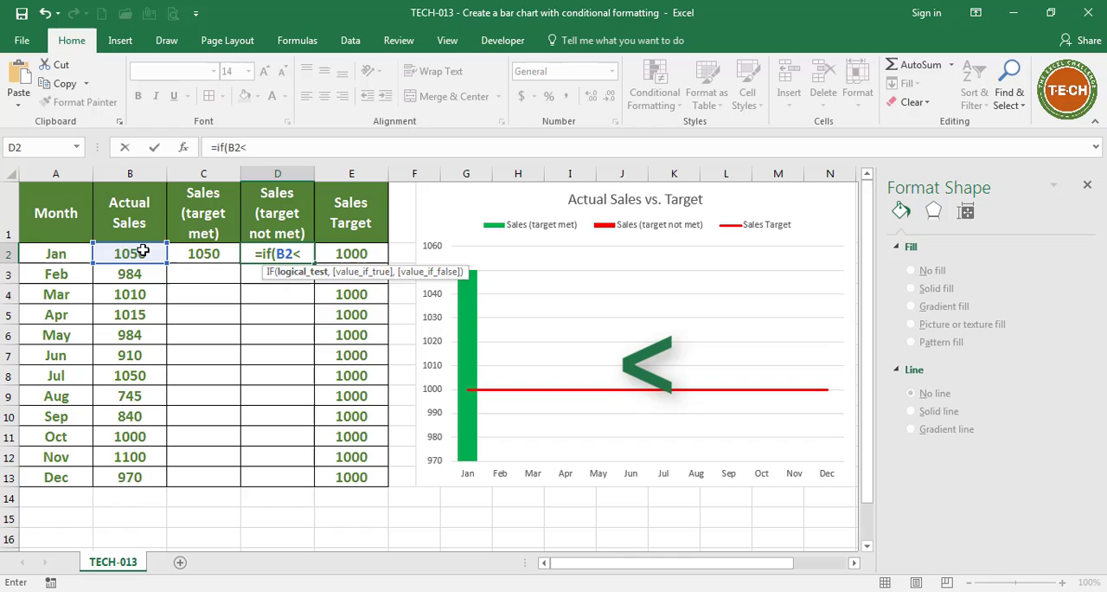
left_click(352, 252)
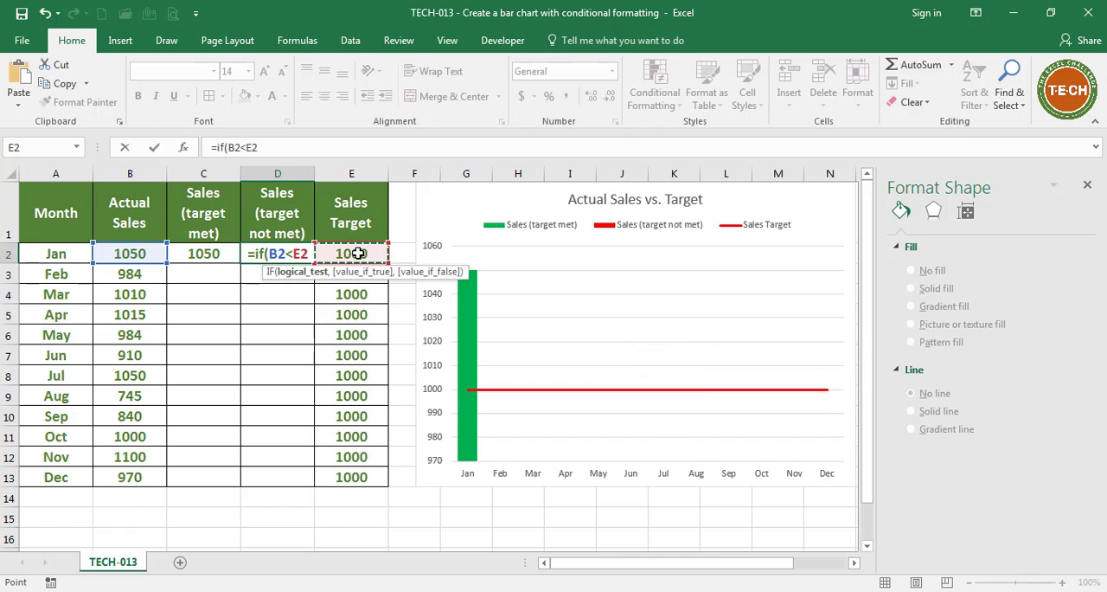
type(",")
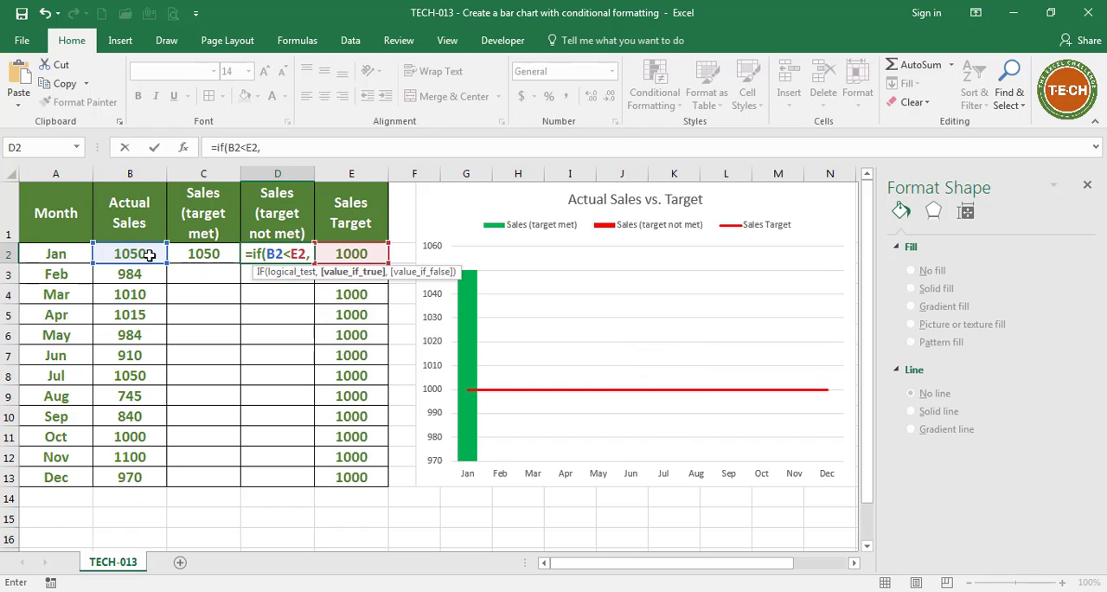
type("B2,")
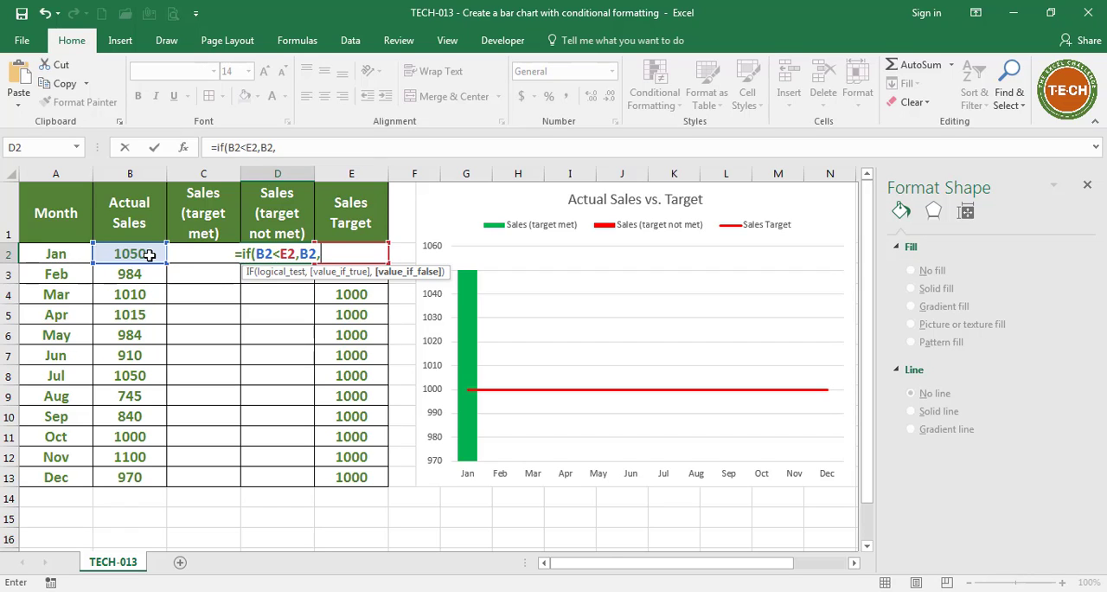
type("\"\"")
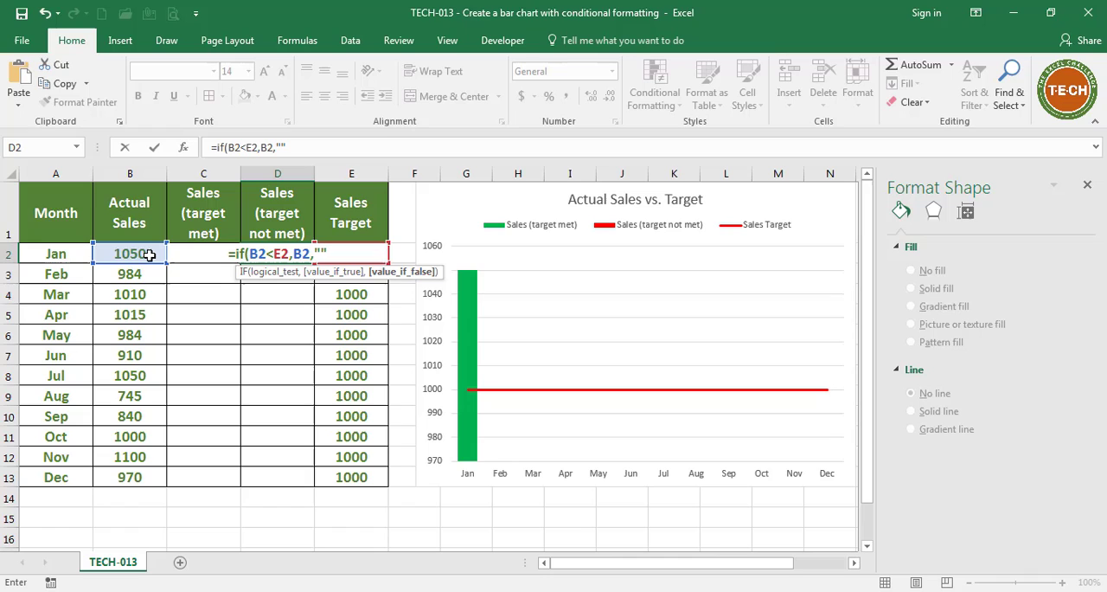
key("Enter")
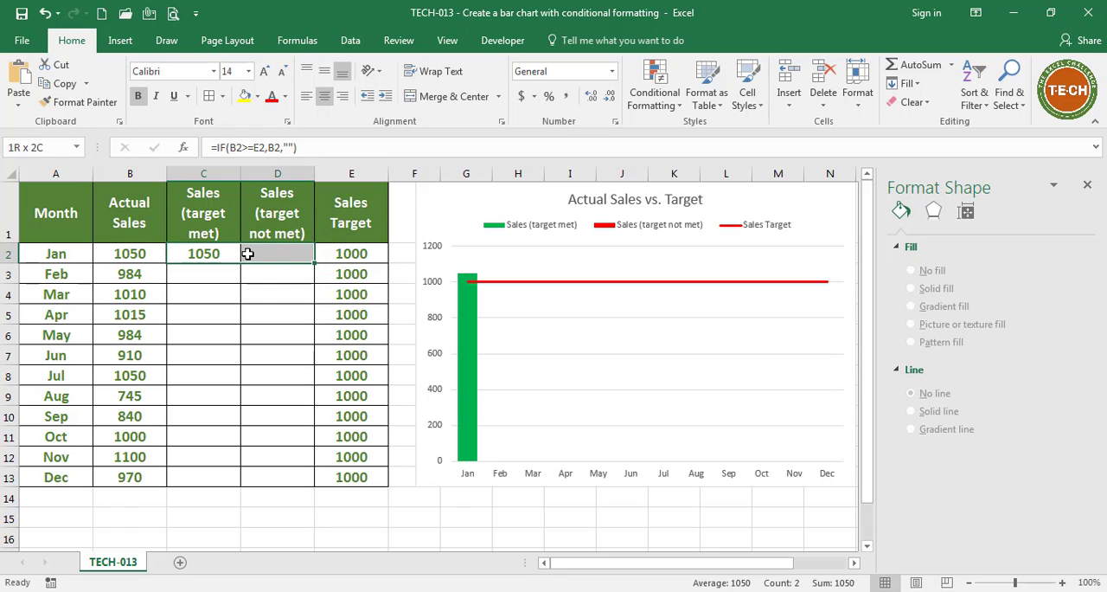
- Fill both IF formulas down C2:D13 so every month gets a green or red bar
key("ctrl+d")
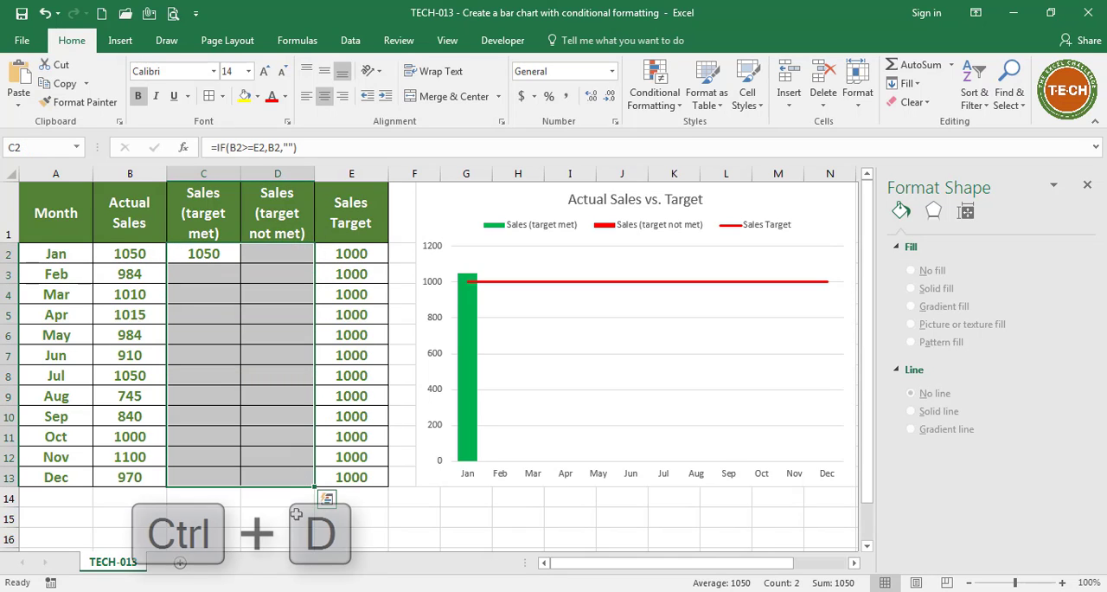
key("ctrl+d")
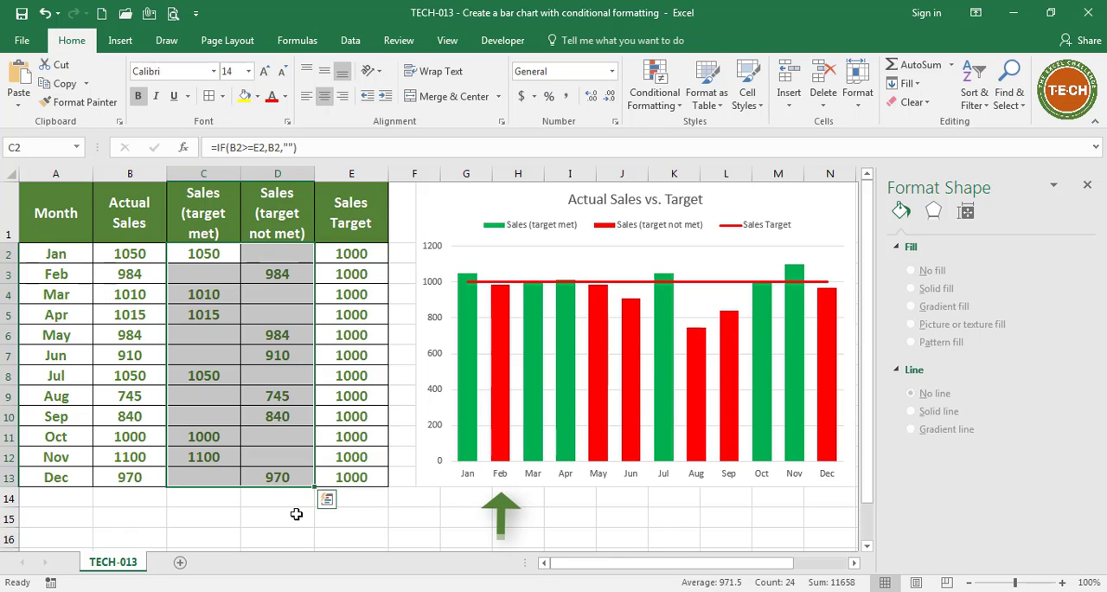
- Change February's target to 900 and March's to 1100, then start retyping May's sales
left_click(128, 274)
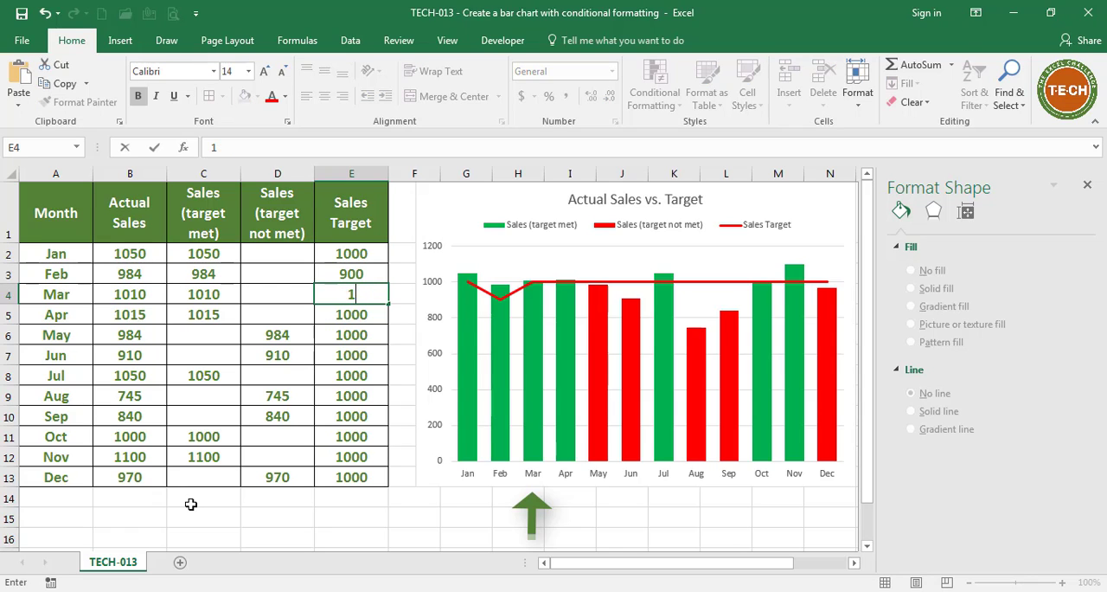
type("100")
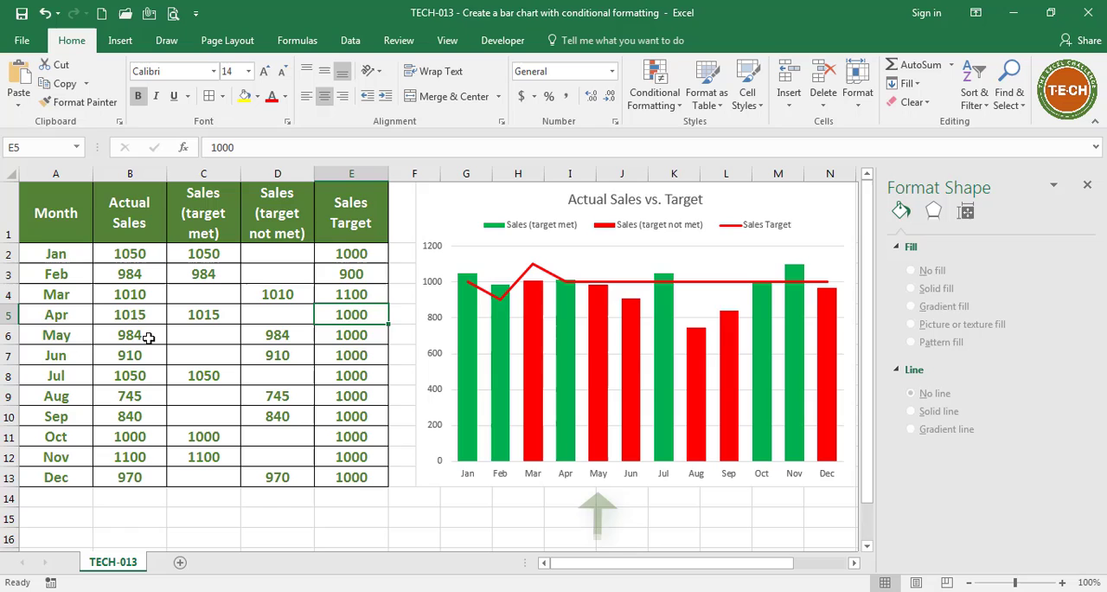
left_click(128, 336)
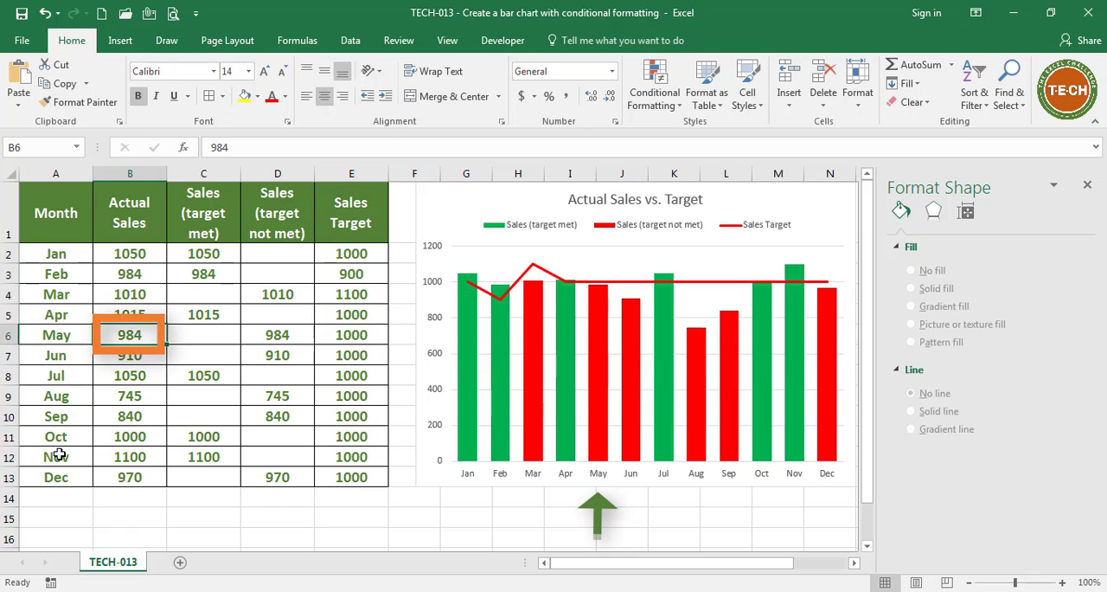
type("1")
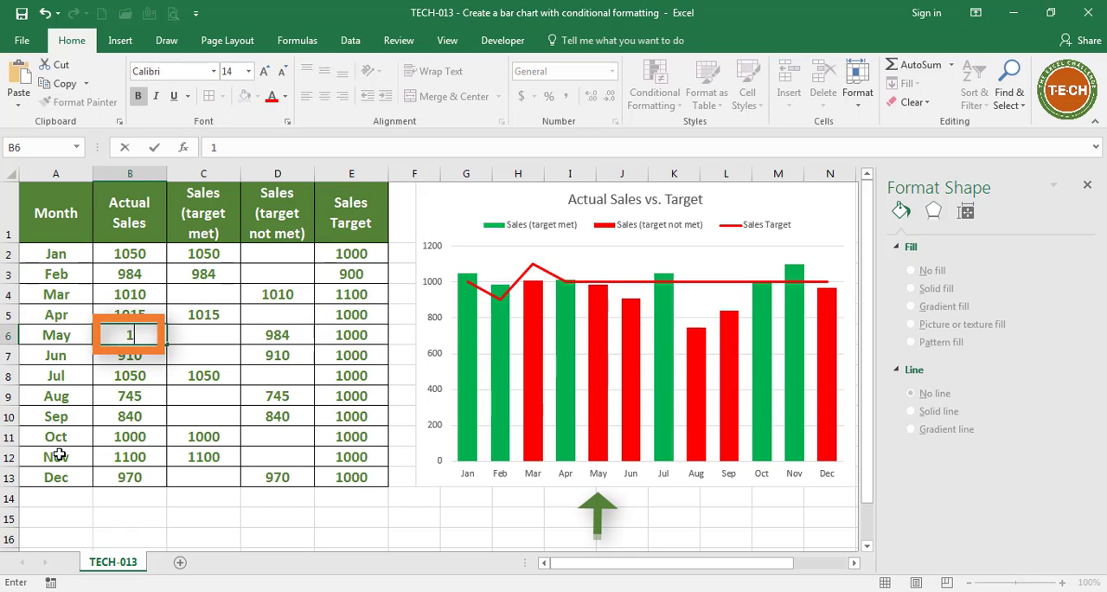